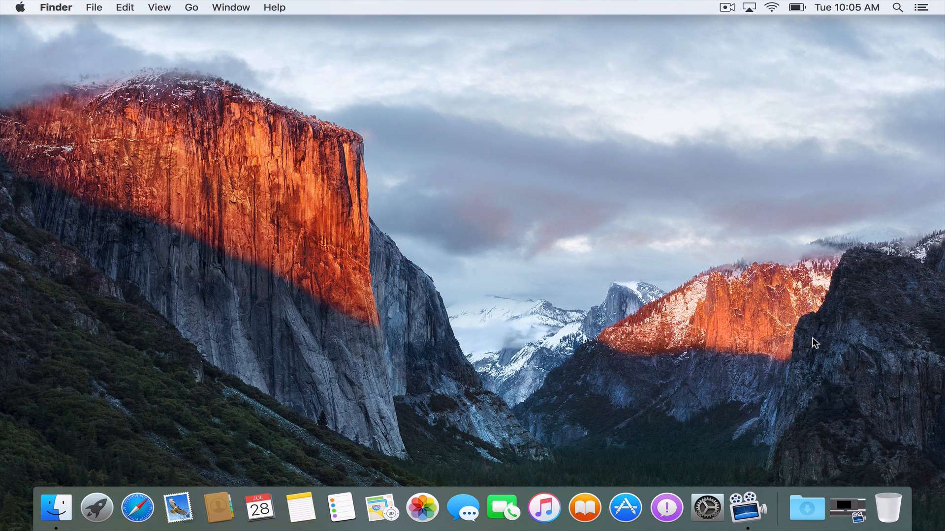
mouse_move(408, 485)
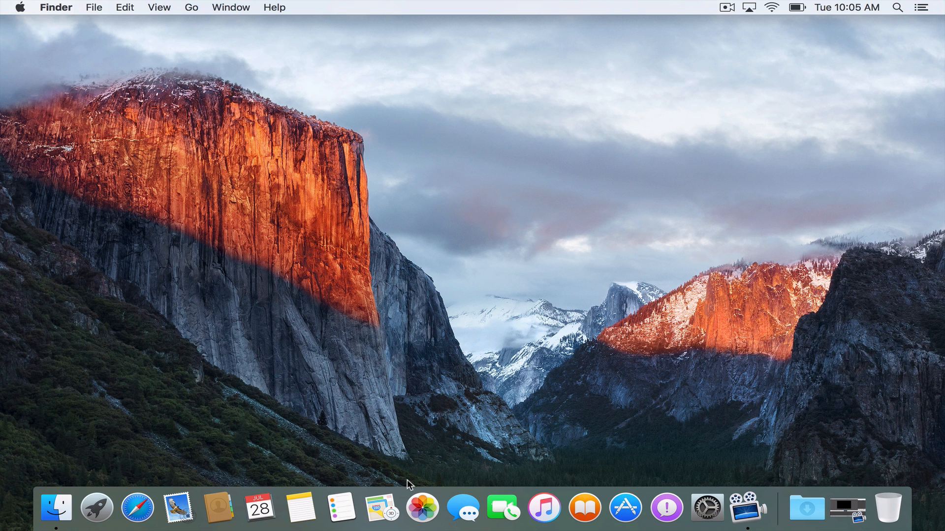
Launch Maps from the Dock, dismissing its location alert, then launch Contacts and Safari.
click(381, 508)
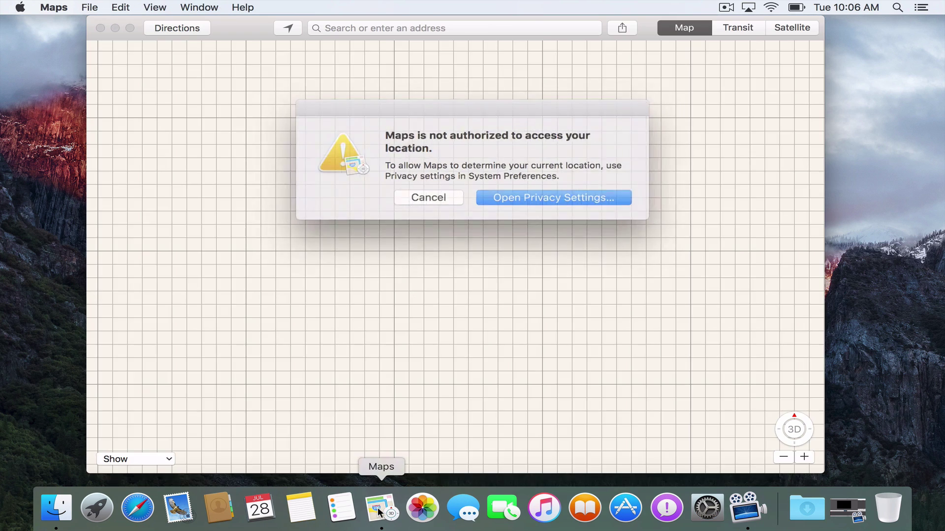
click(427, 197)
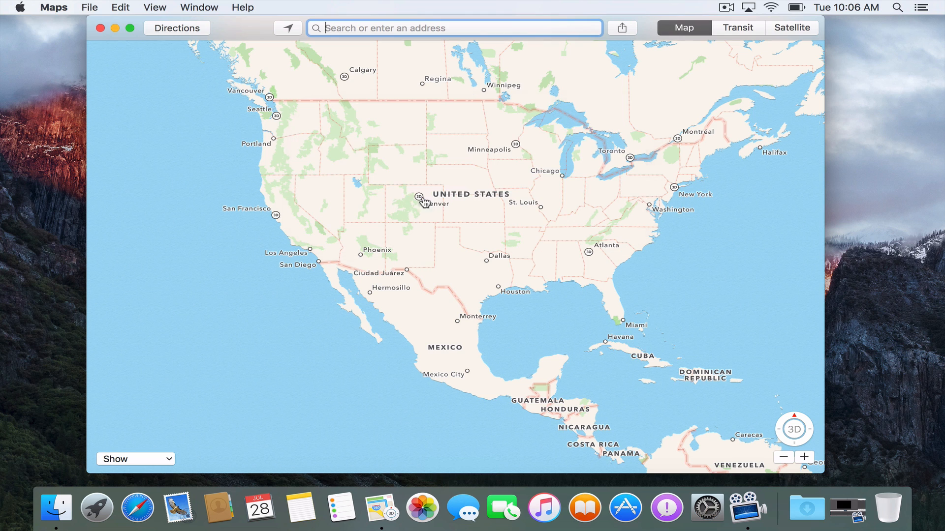
mouse_move(300, 510)
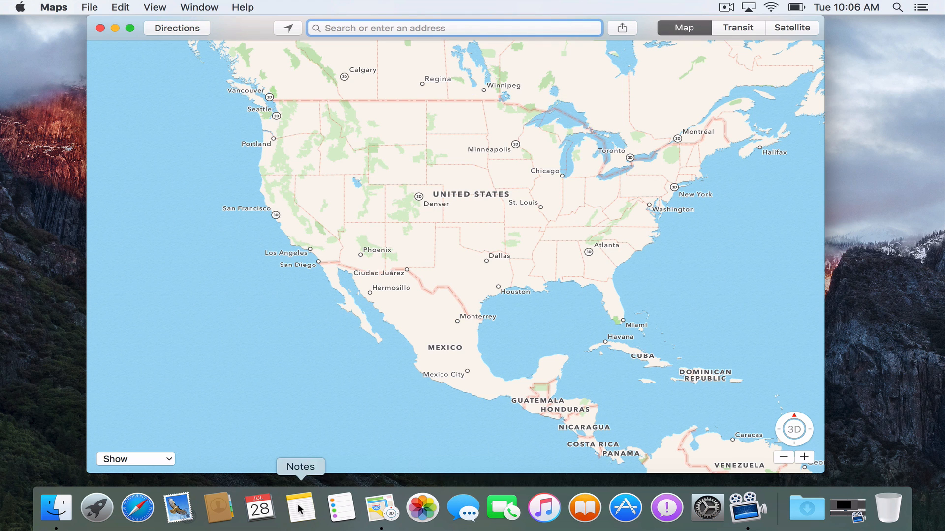
click(218, 508)
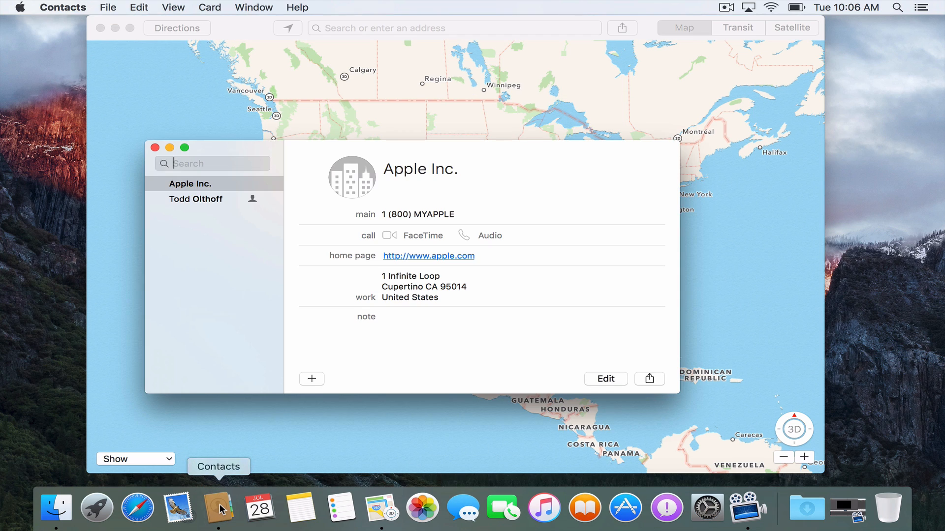
mouse_move(260, 510)
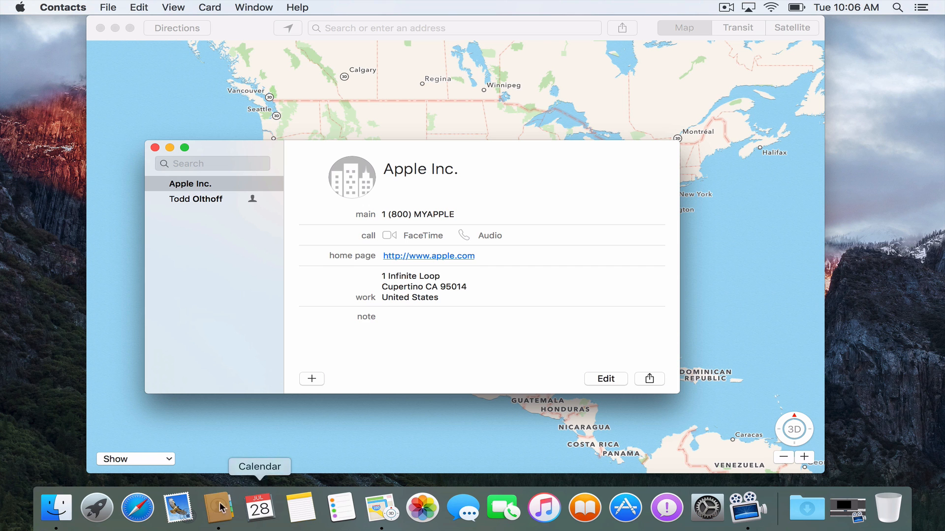
click(138, 508)
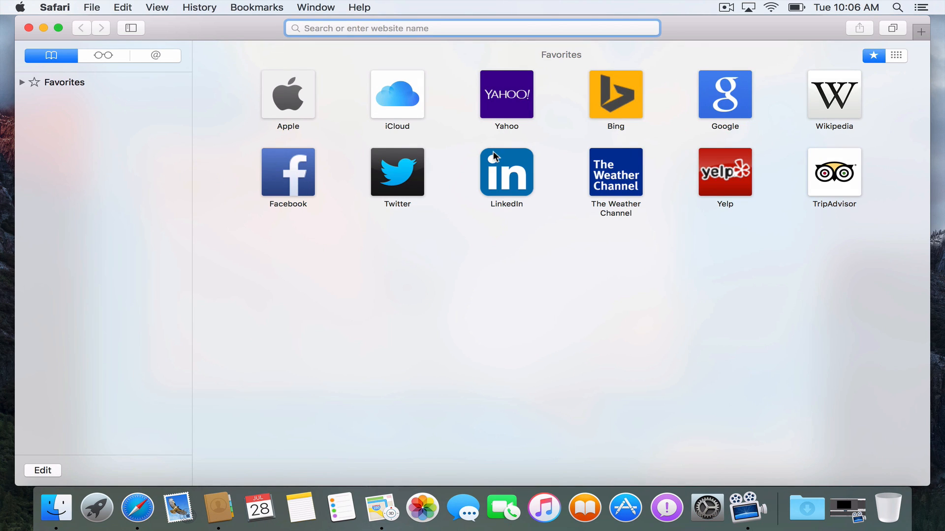
mouse_move(477, 253)
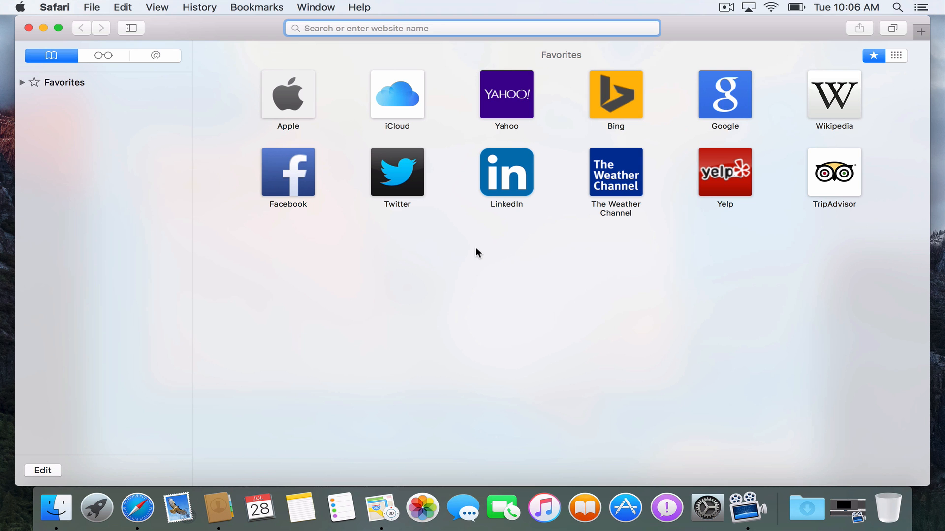
In Mission Control, give Maps its own full-screen space, then return to Safari.
click(472, 28)
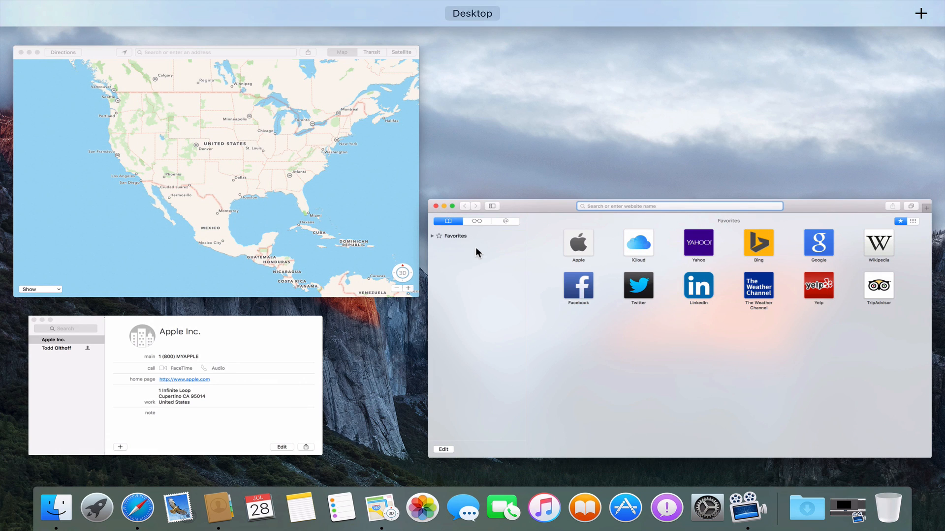
click(678, 206)
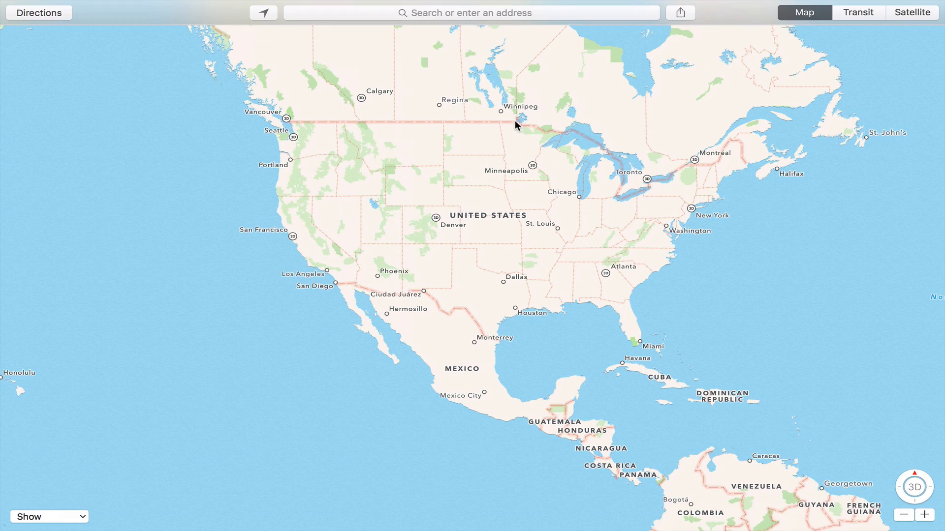
click(136, 507)
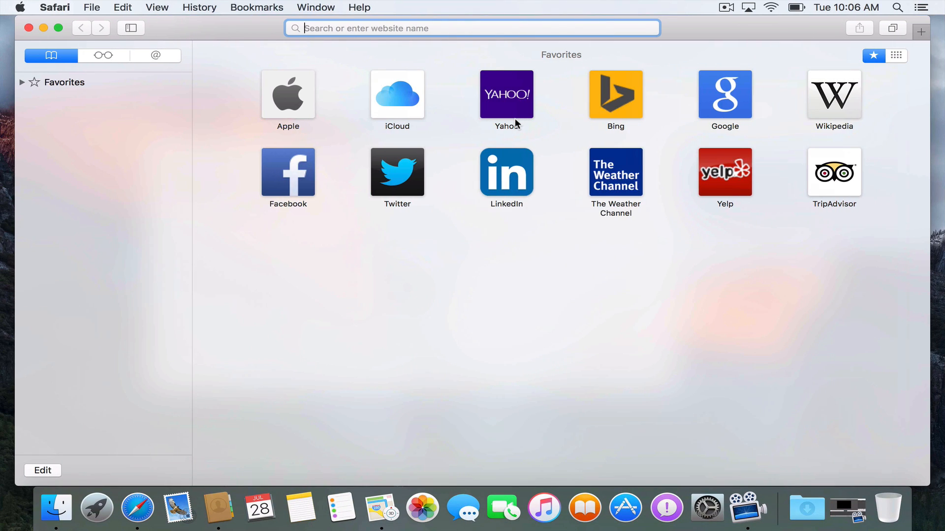
mouse_move(520, 332)
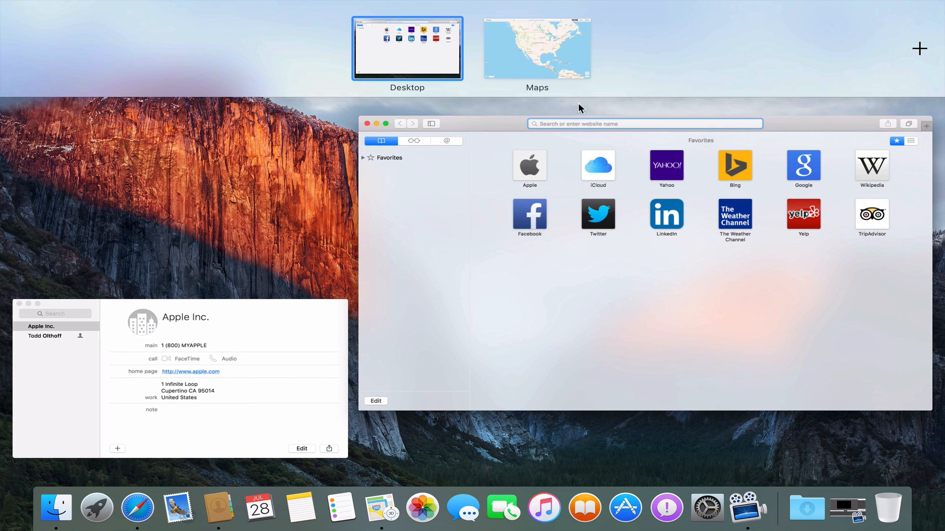
mouse_move(587, 58)
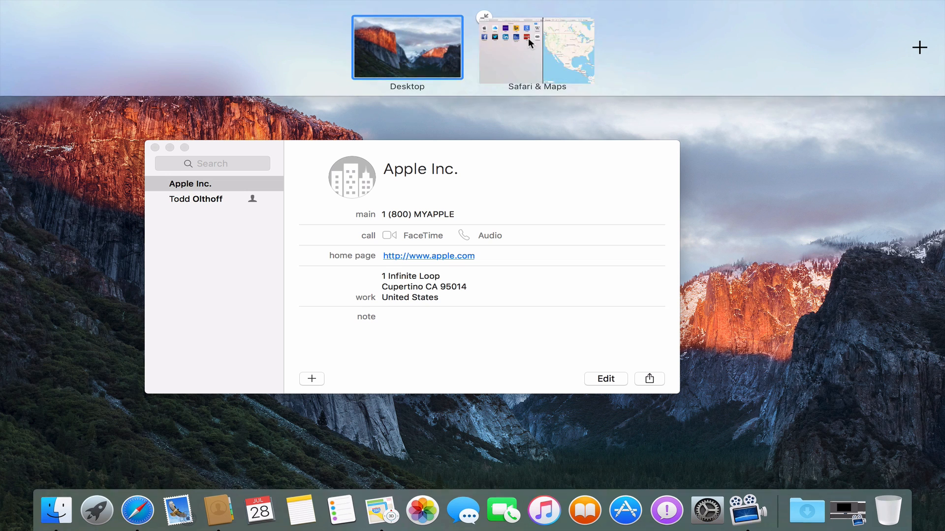
Open the Safari & Maps space so Favorites and the map share the screen.
click(536, 47)
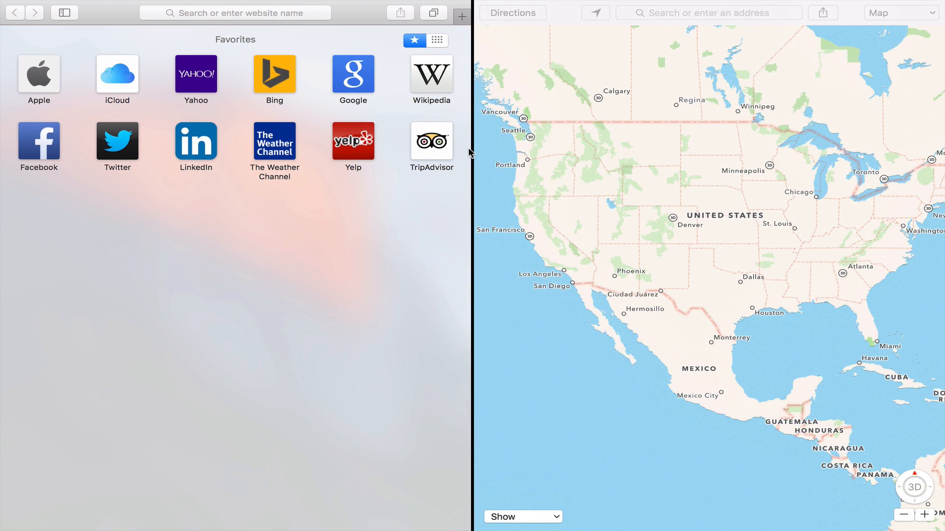
mouse_move(573, 410)
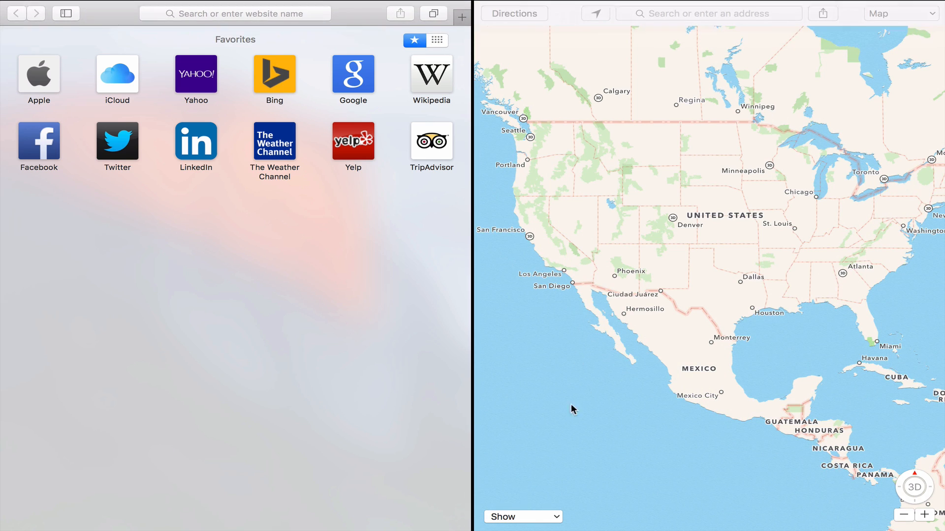
mouse_move(573, 307)
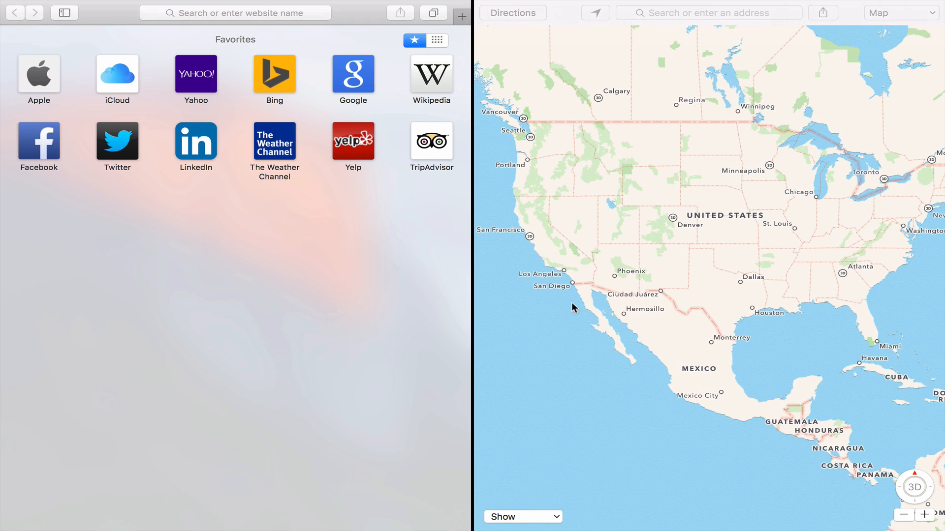
mouse_move(520, 266)
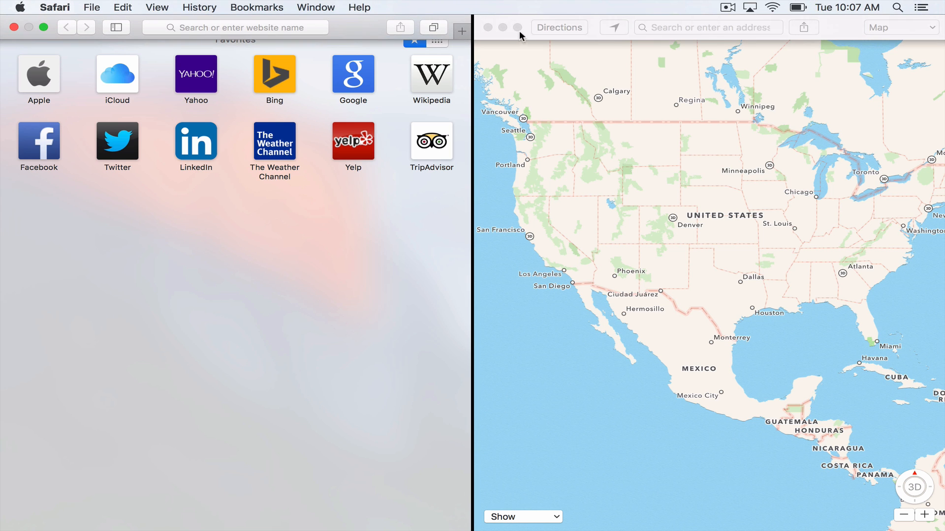
mouse_move(517, 28)
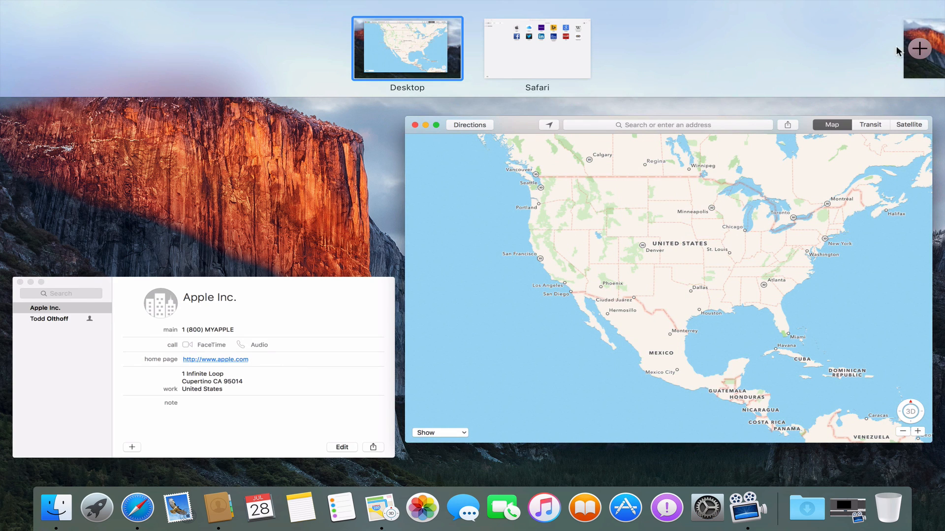
Add a Desktop 2 space in Mission Control, then remove it again.
click(918, 49)
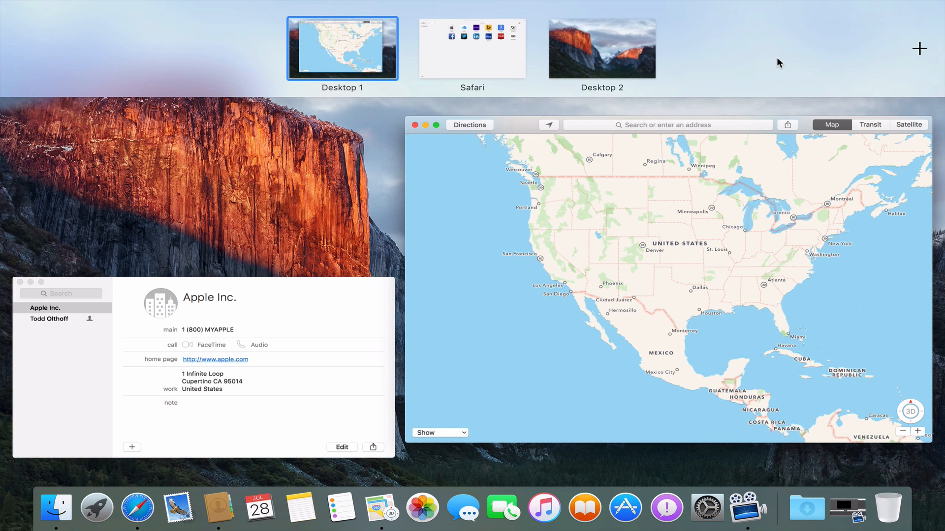
mouse_move(548, 20)
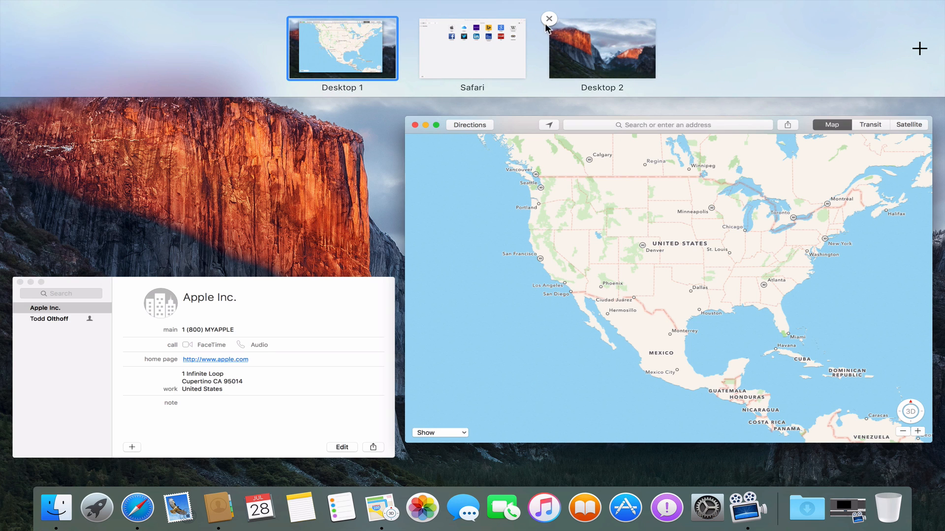
click(548, 18)
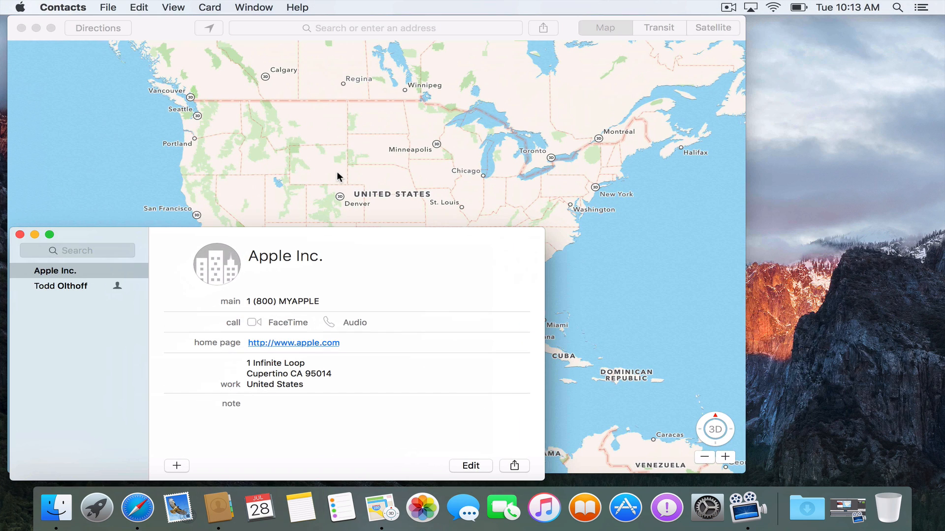
mouse_move(352, 156)
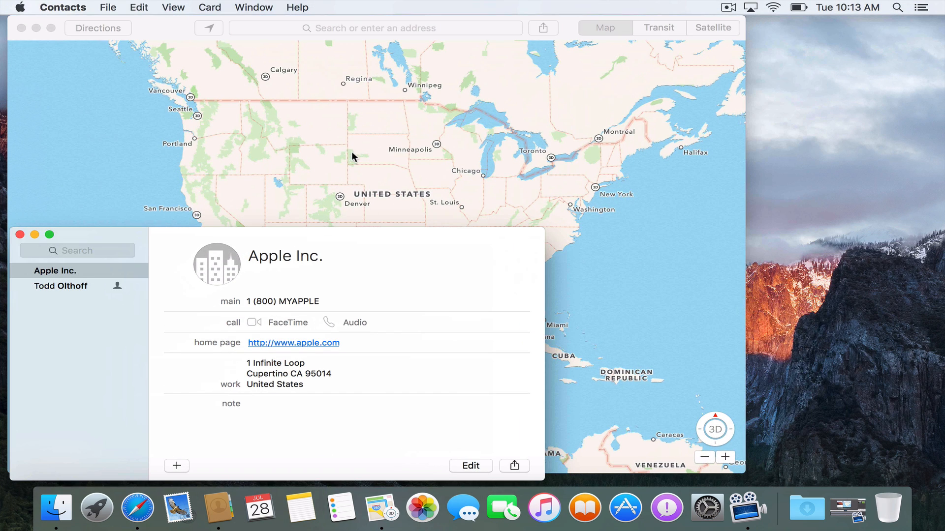
mouse_move(51, 235)
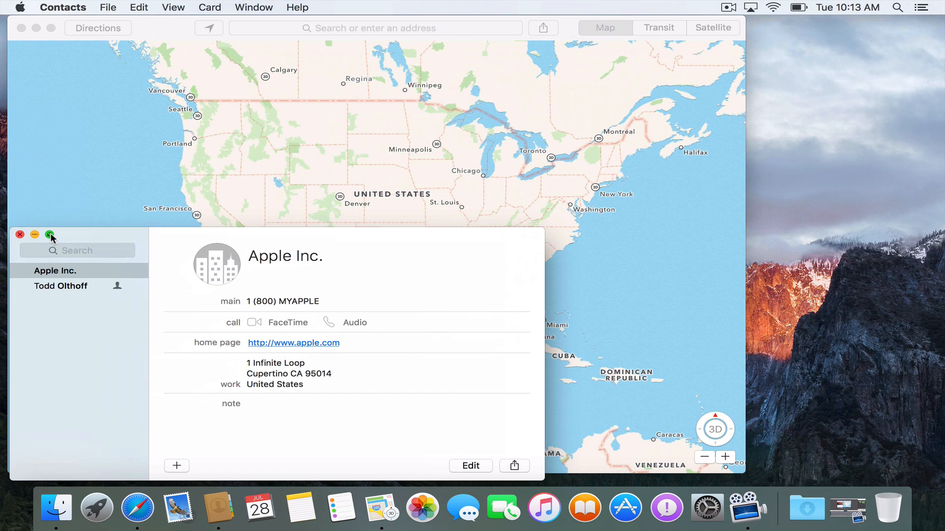
Tile Contacts on one half of the screen and Maps on the other.
click(51, 236)
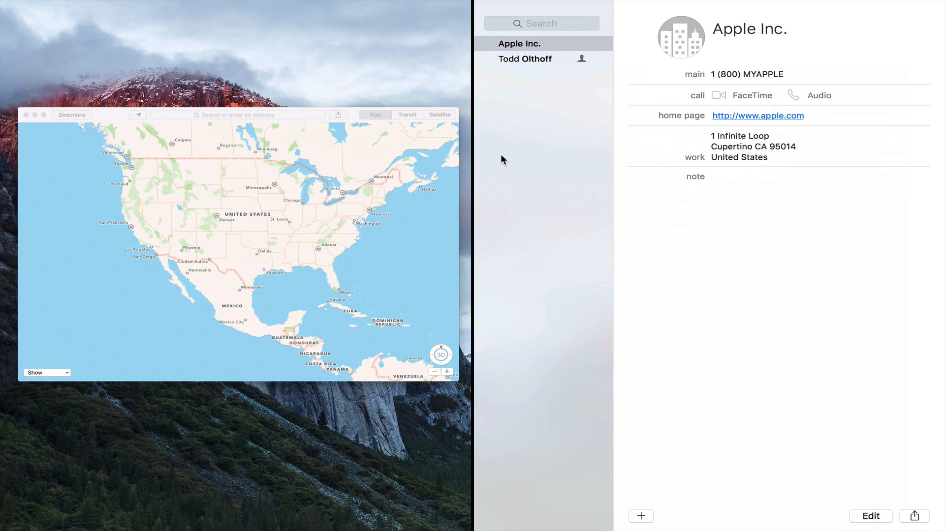
click(41, 115)
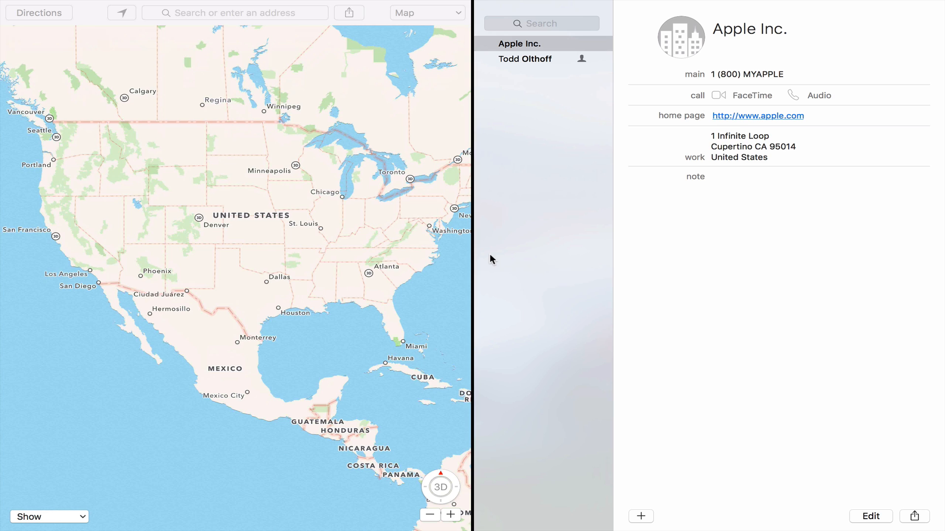
mouse_move(362, 233)
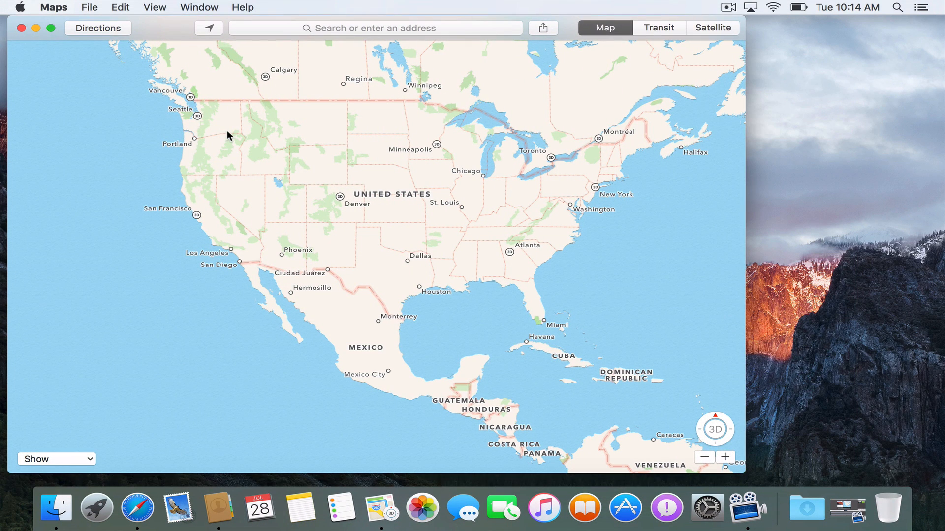
mouse_move(137, 5)
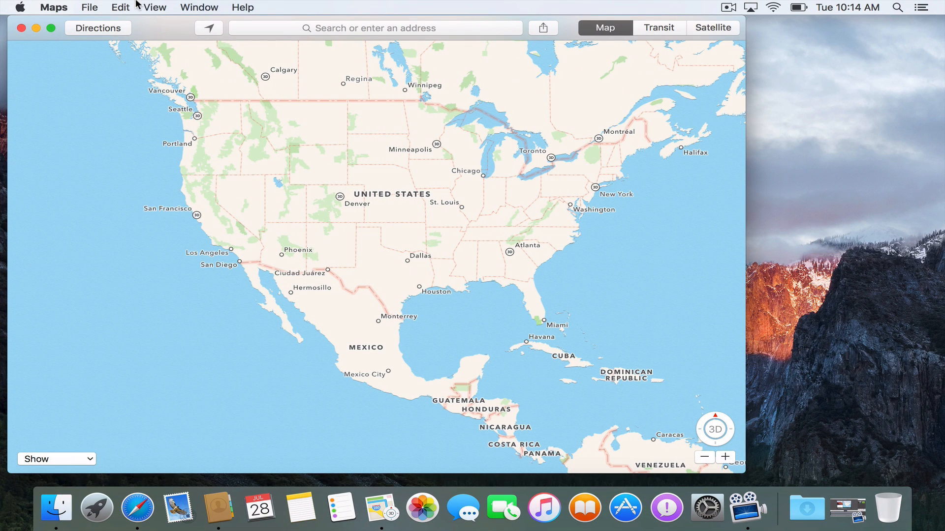
mouse_move(830, 253)
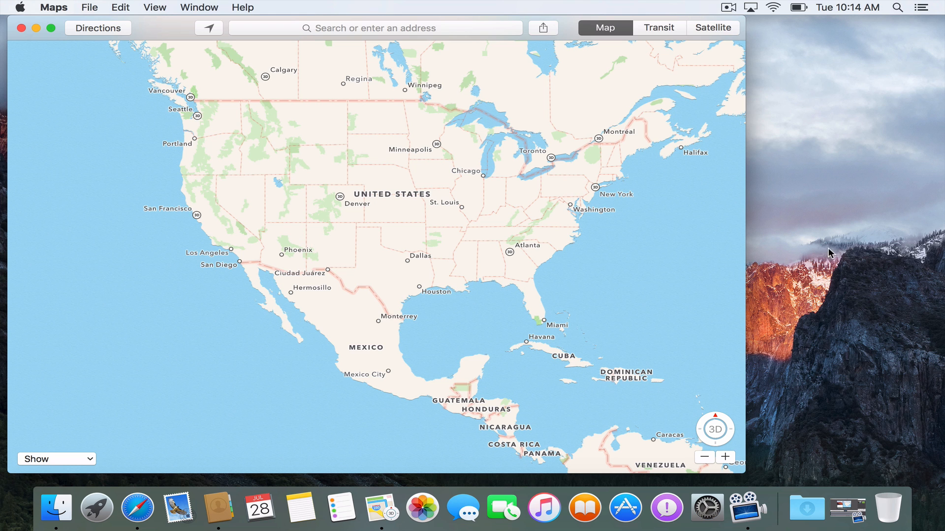
mouse_move(744, 274)
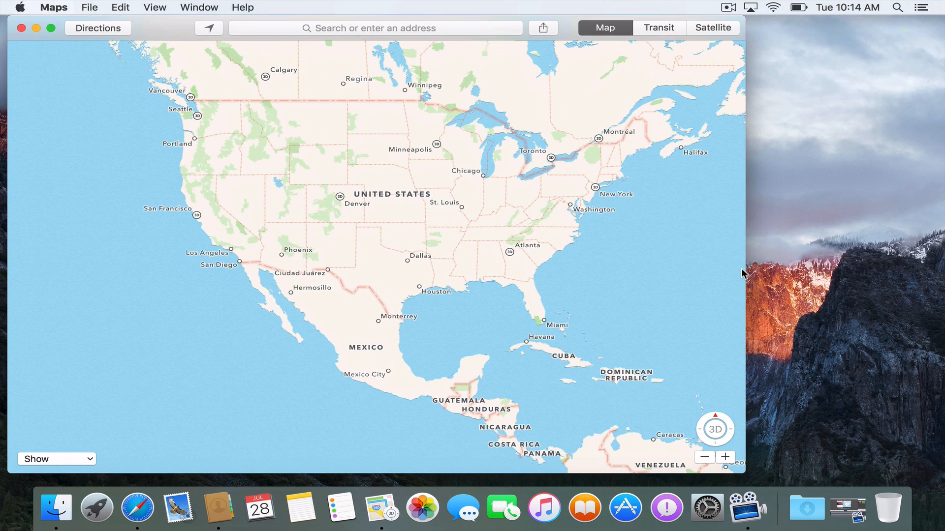
mouse_move(848, 267)
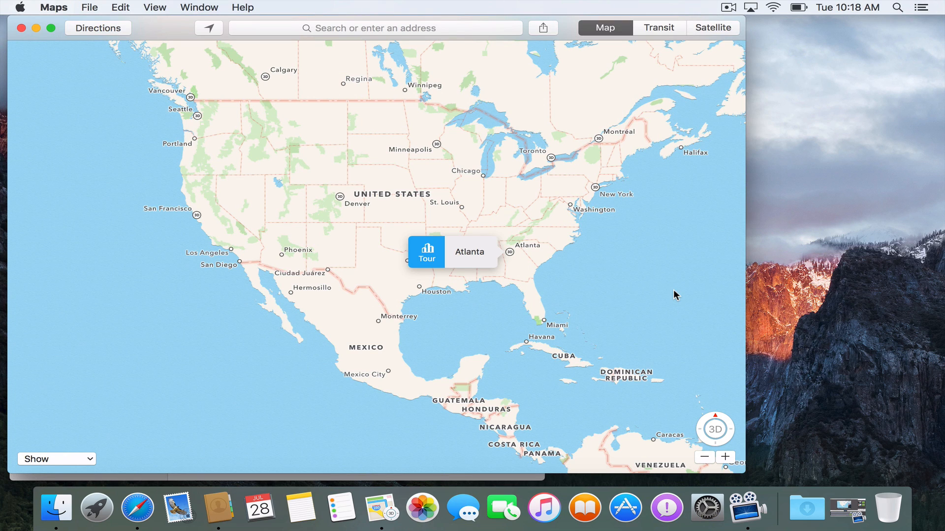
mouse_move(641, 290)
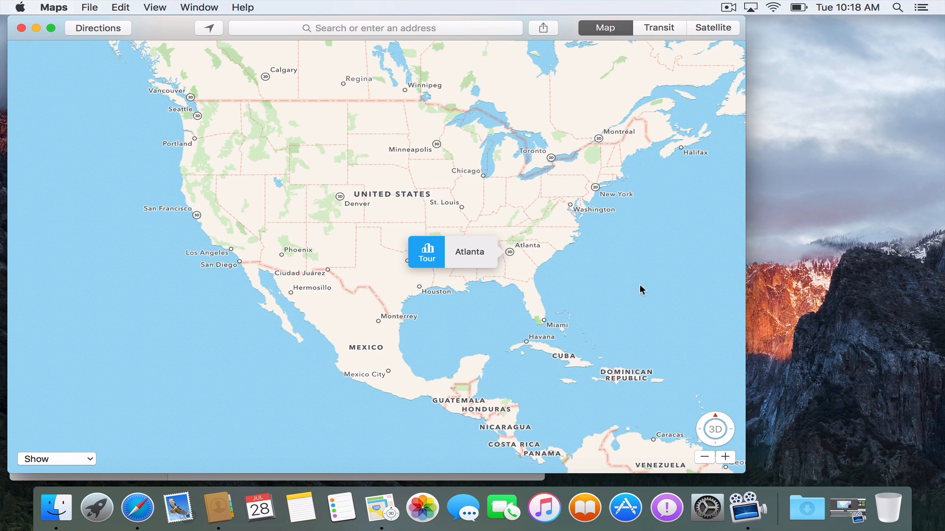
mouse_move(661, 244)
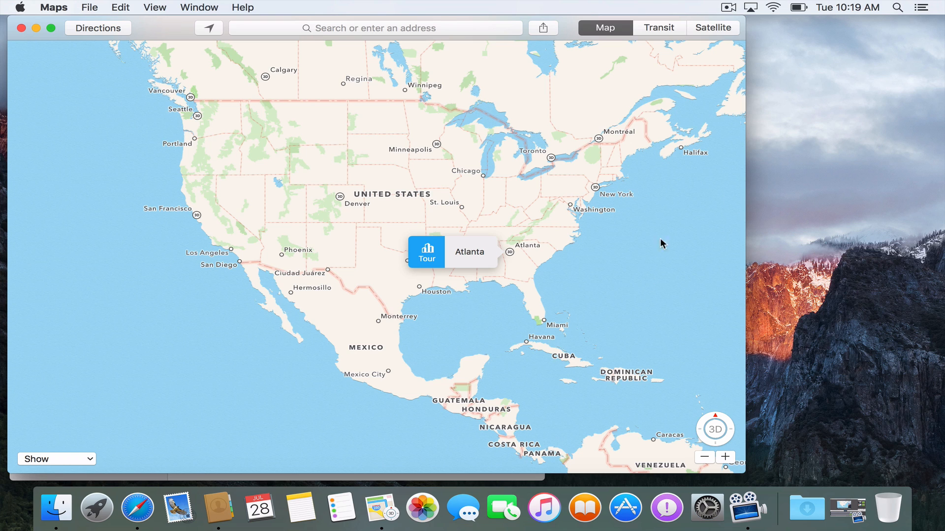
mouse_move(569, 287)
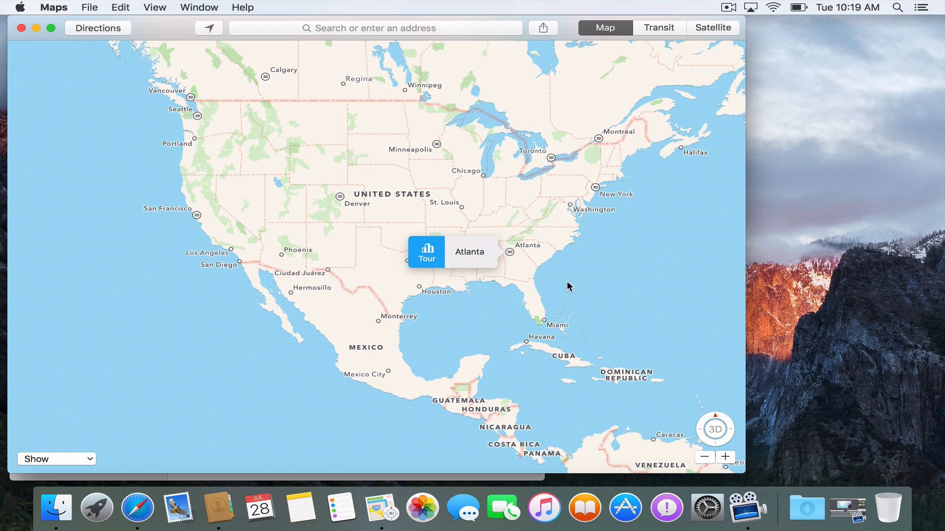
mouse_move(510, 241)
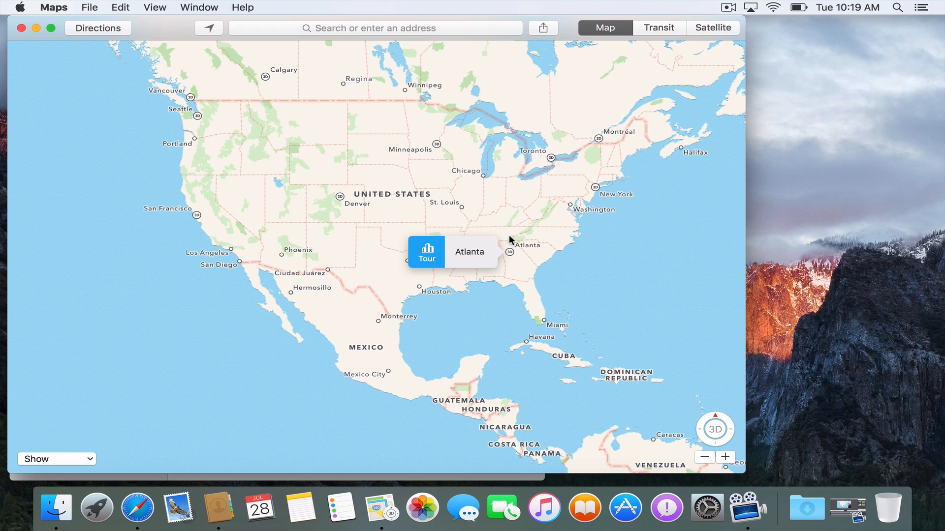
mouse_move(635, 319)
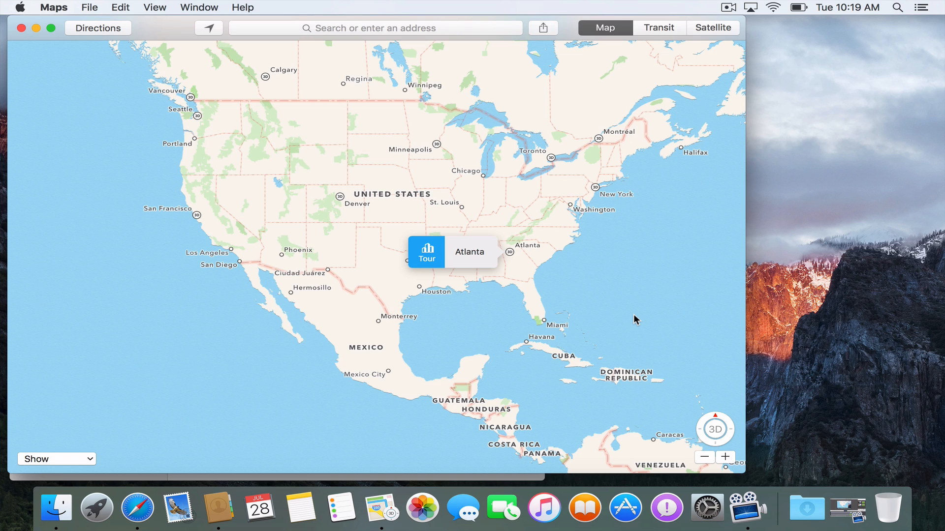
mouse_move(51, 28)
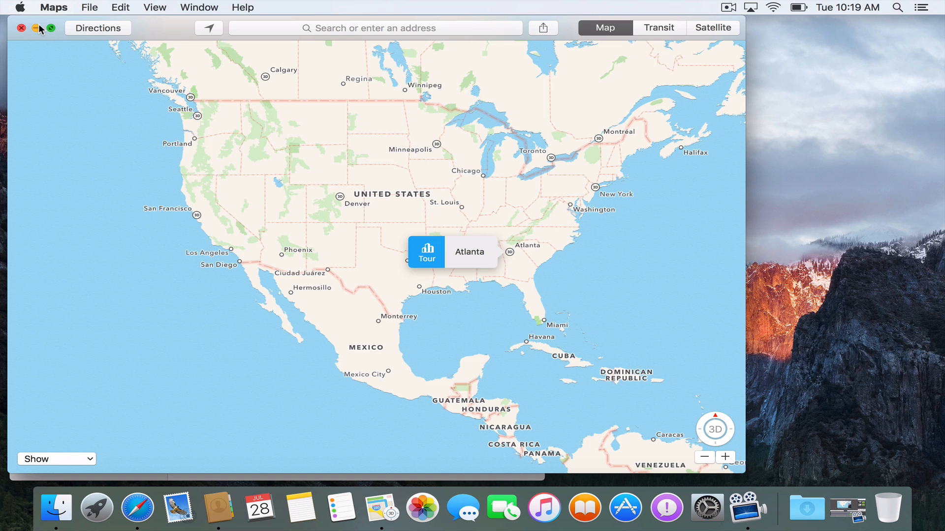
Minimize the Maps window and quit Contacts from its app menu.
click(53, 7)
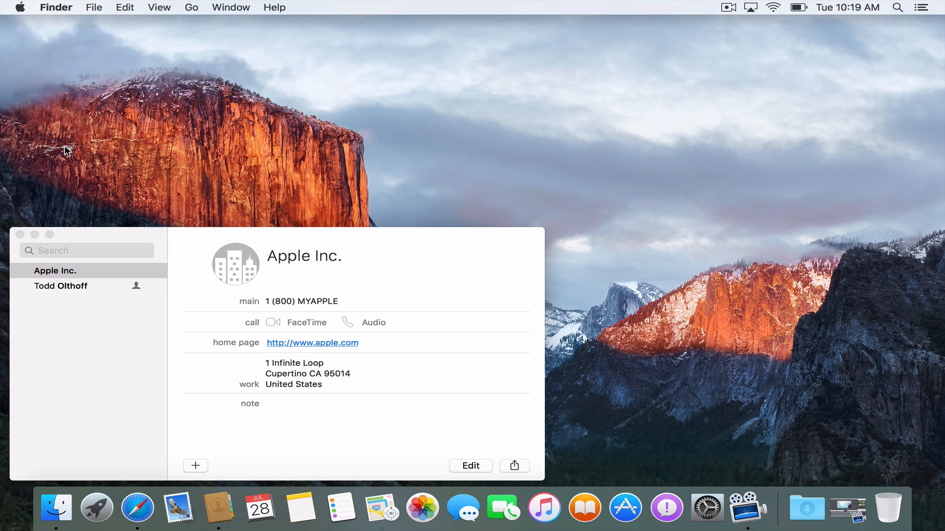
click(63, 8)
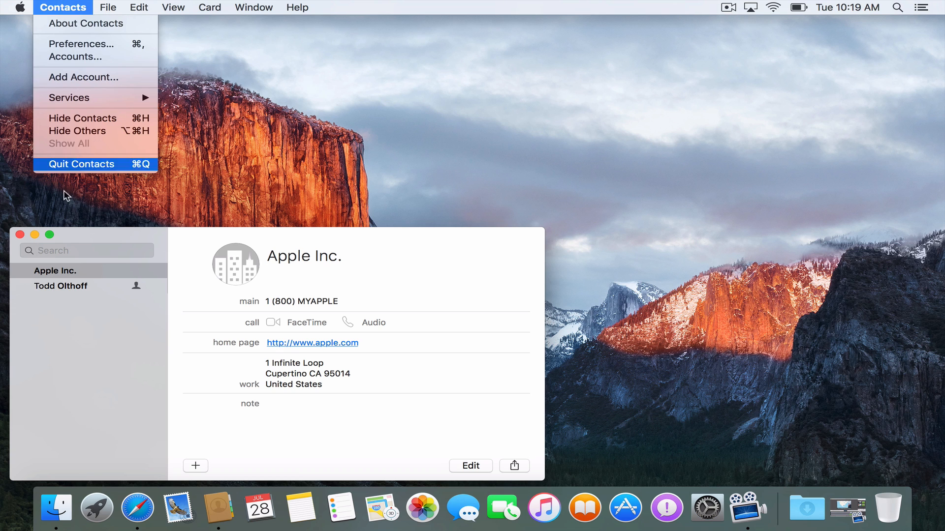
click(81, 164)
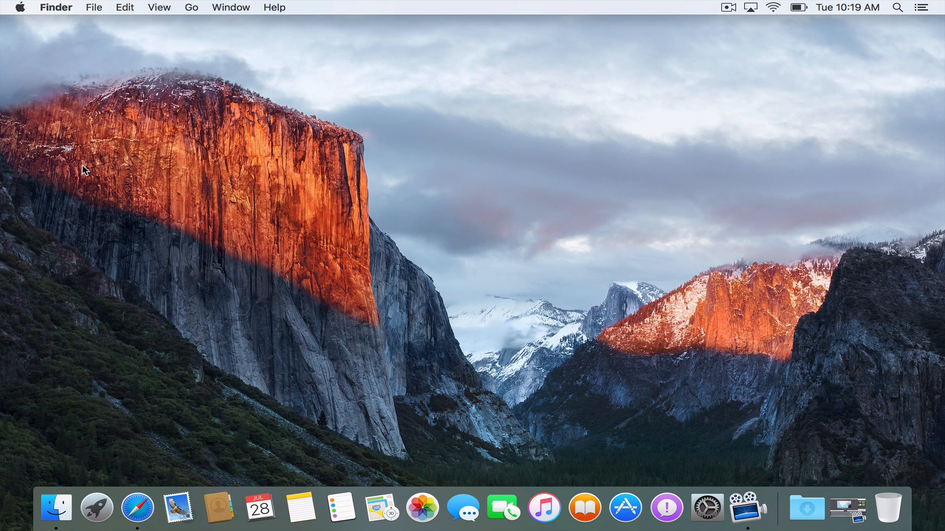
Add the Find My Friends widget to Notification Center's Today view, then close the panel.
click(926, 7)
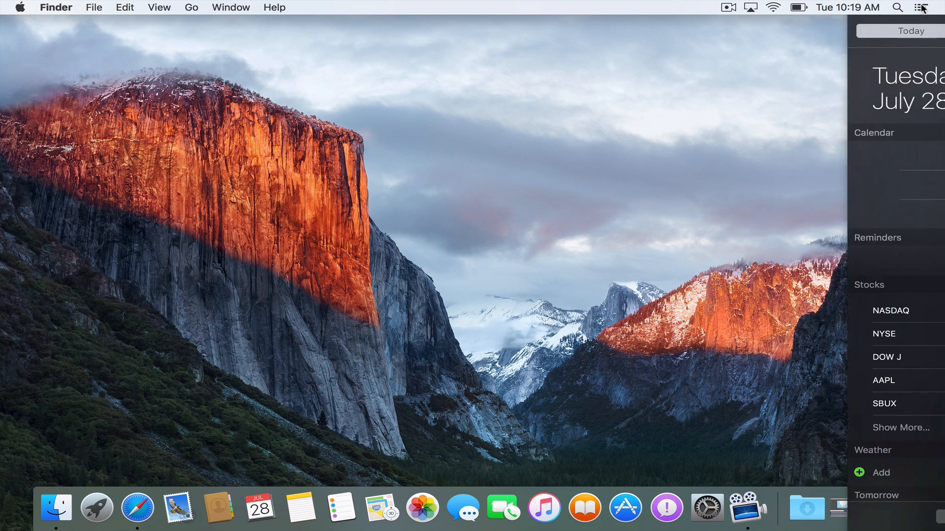
click(931, 8)
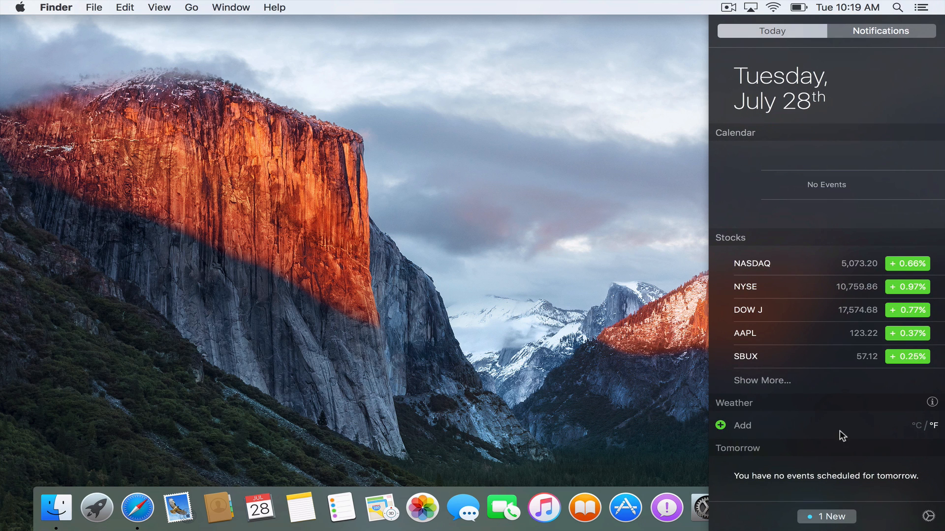
click(826, 517)
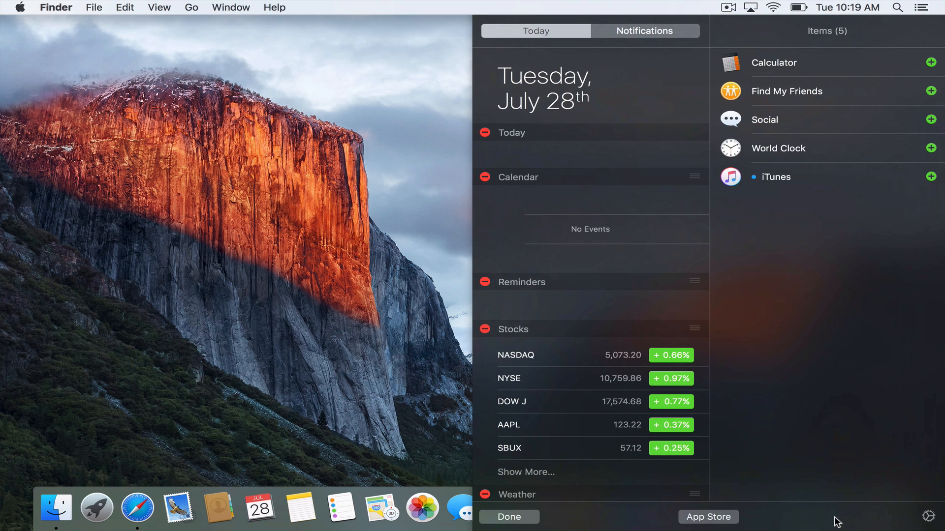
mouse_move(896, 102)
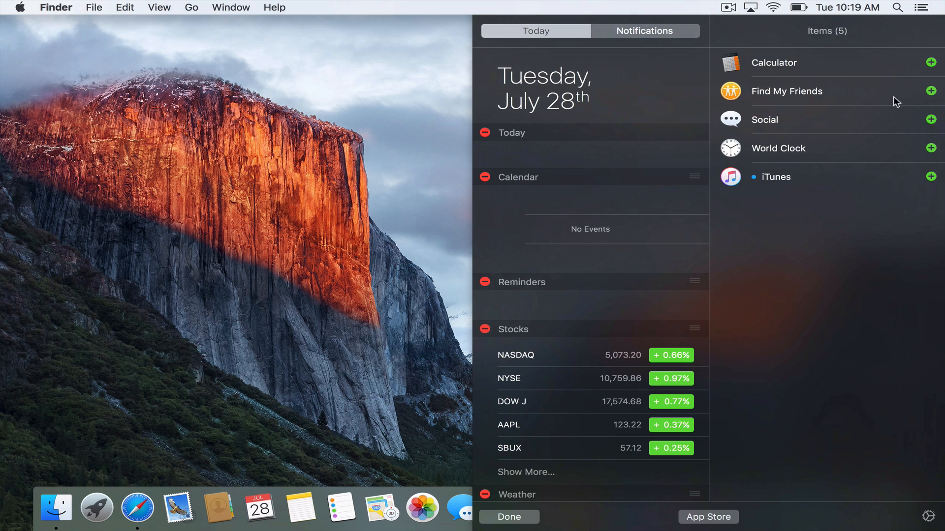
click(931, 91)
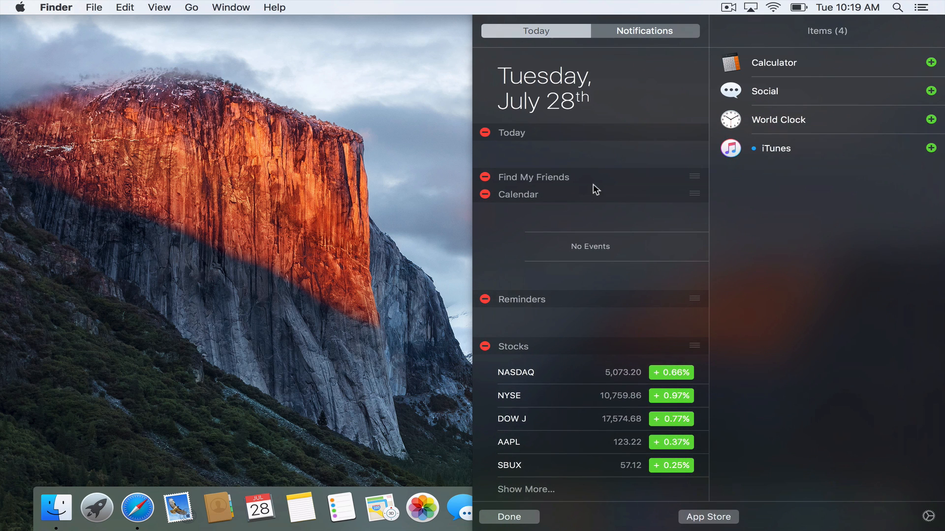
mouse_move(548, 185)
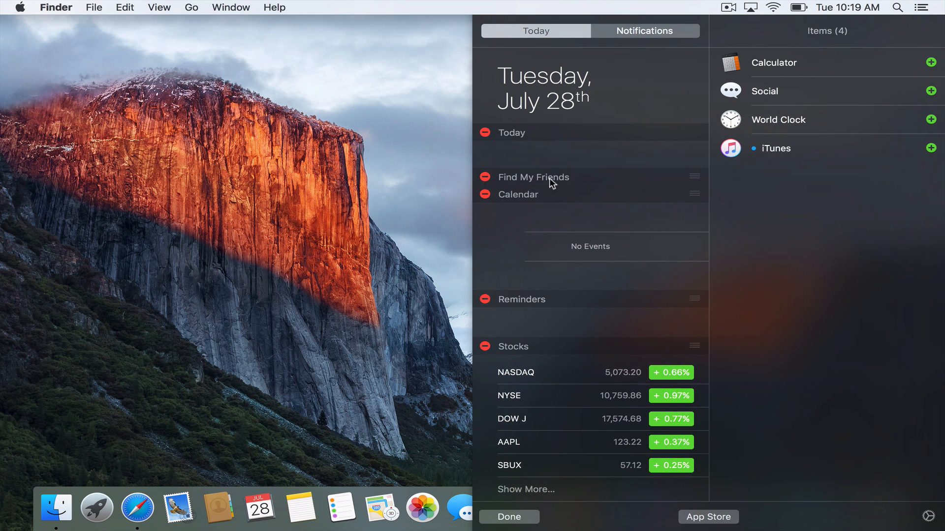
click(508, 517)
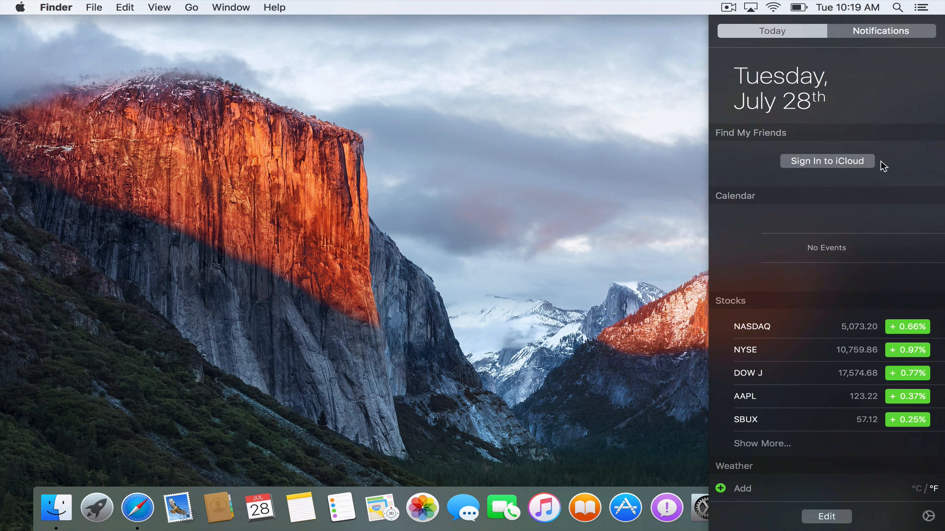
mouse_move(842, 164)
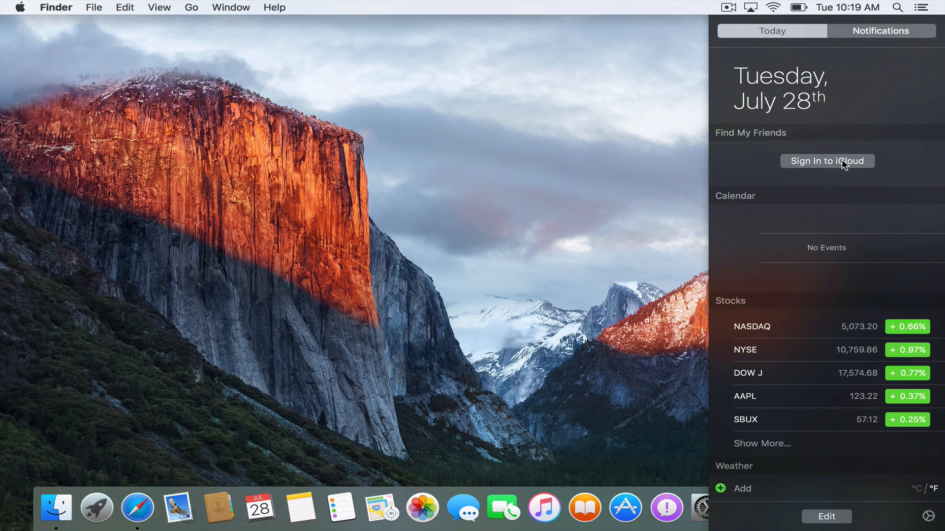
mouse_move(921, 8)
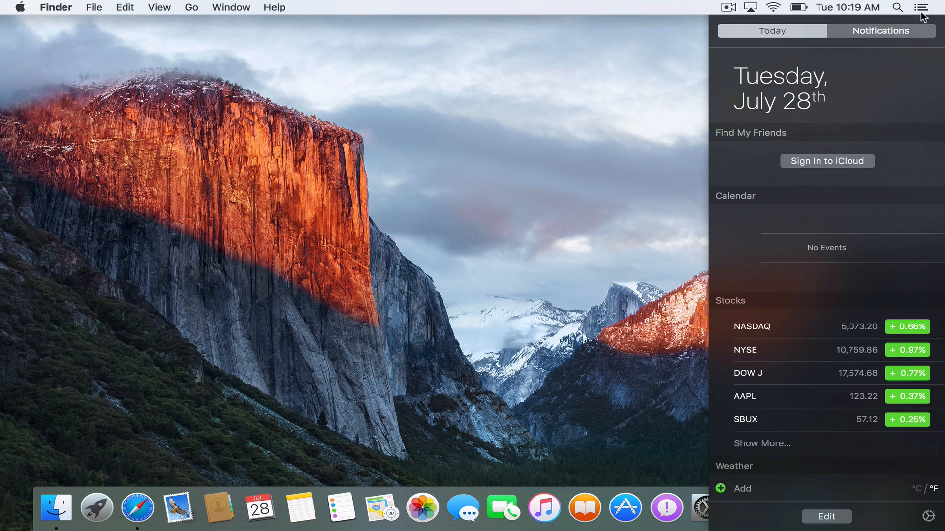
click(922, 7)
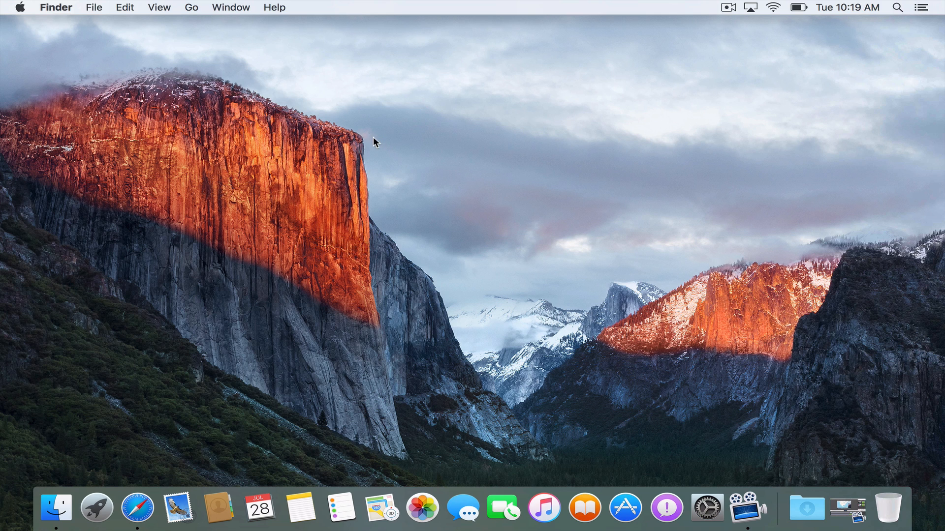
mouse_move(381, 508)
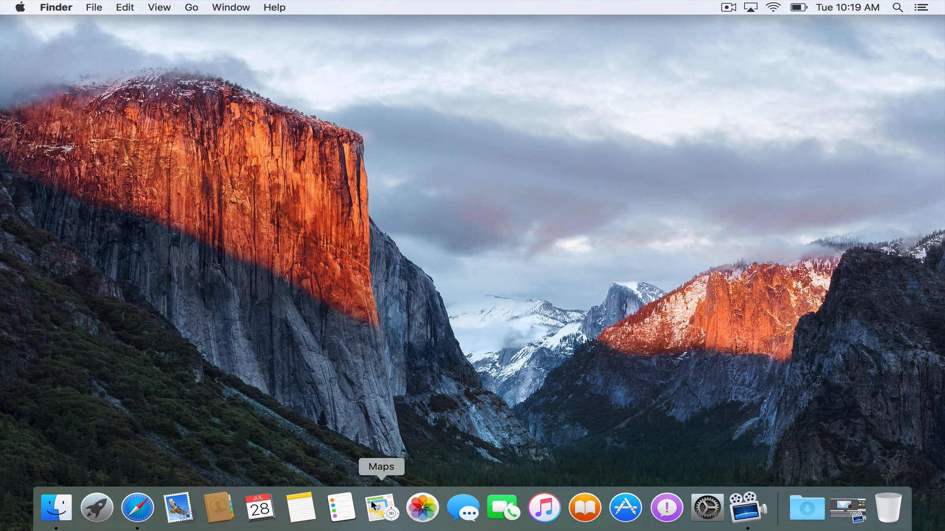
mouse_move(57, 11)
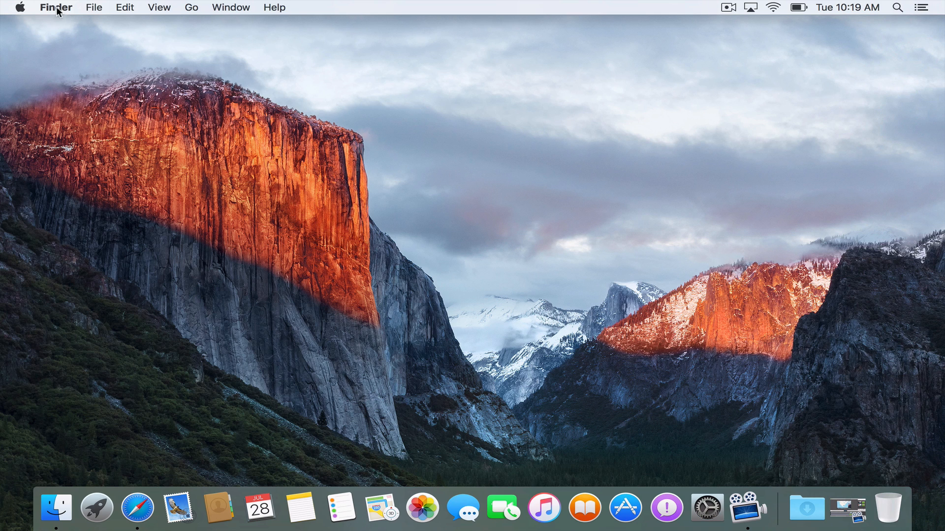
Open the Apple menu listing System Preferences, Restart and Shut Down.
click(18, 7)
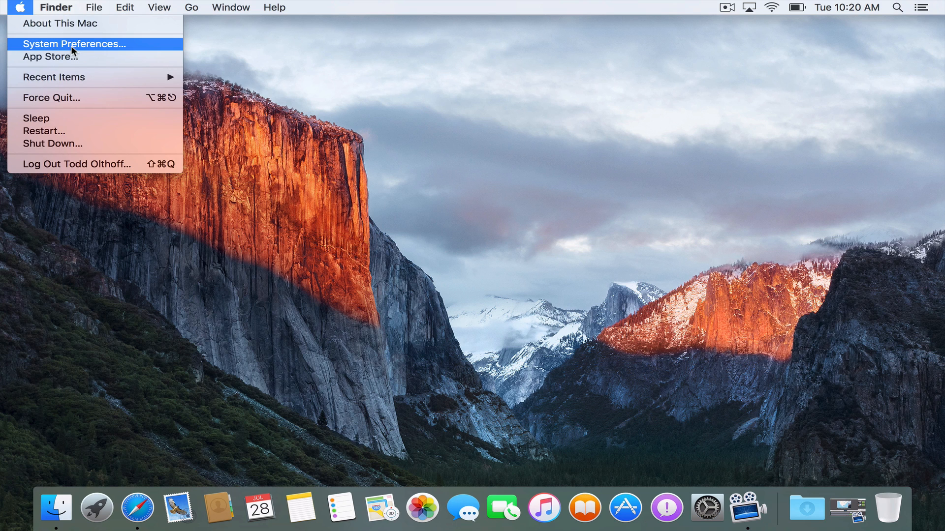
Open System Preferences > General and turn on the dark menu bar and Dock.
click(75, 43)
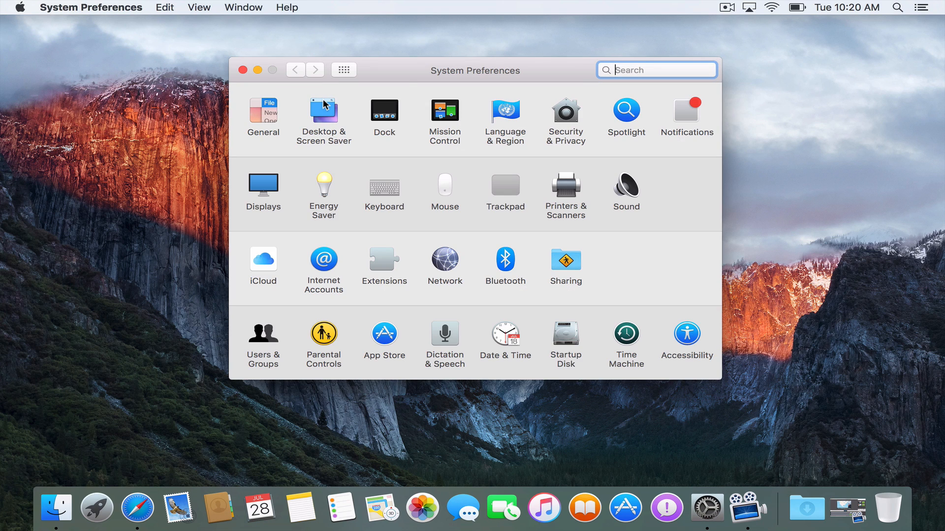
mouse_move(379, 123)
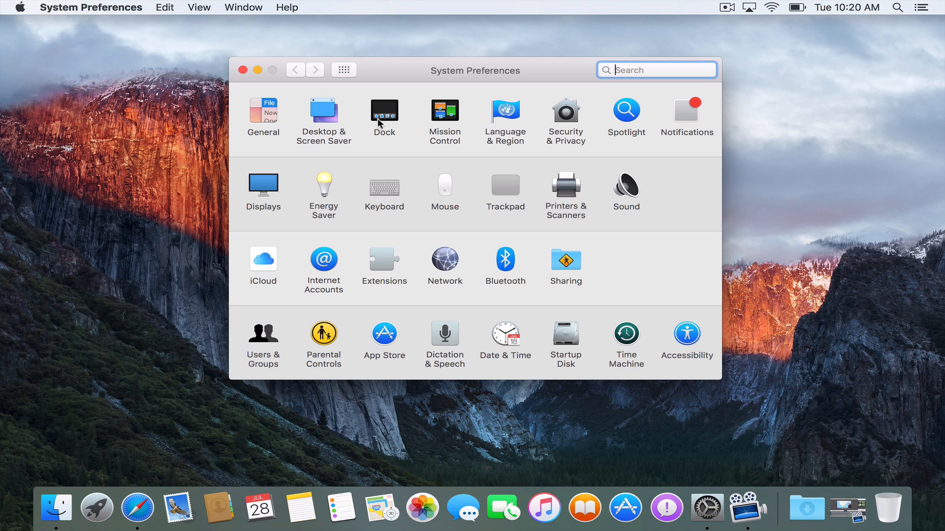
click(263, 112)
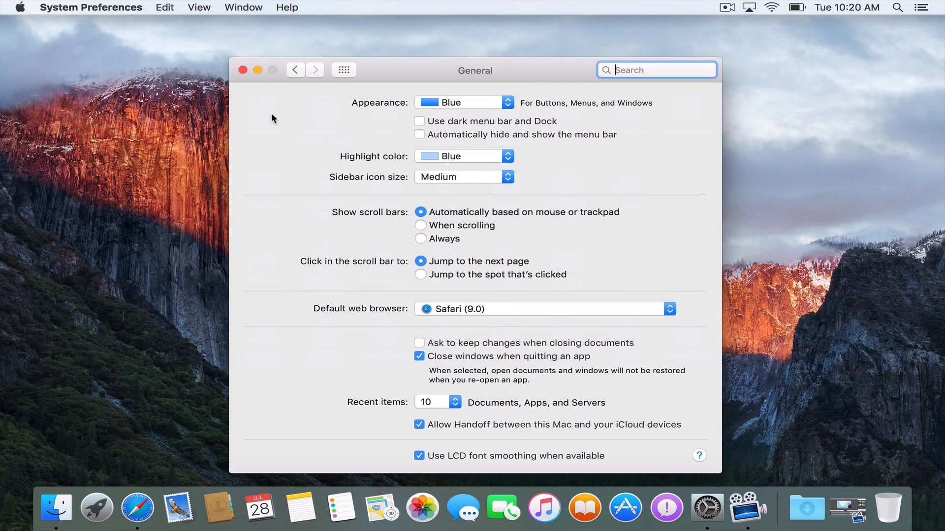
mouse_move(418, 133)
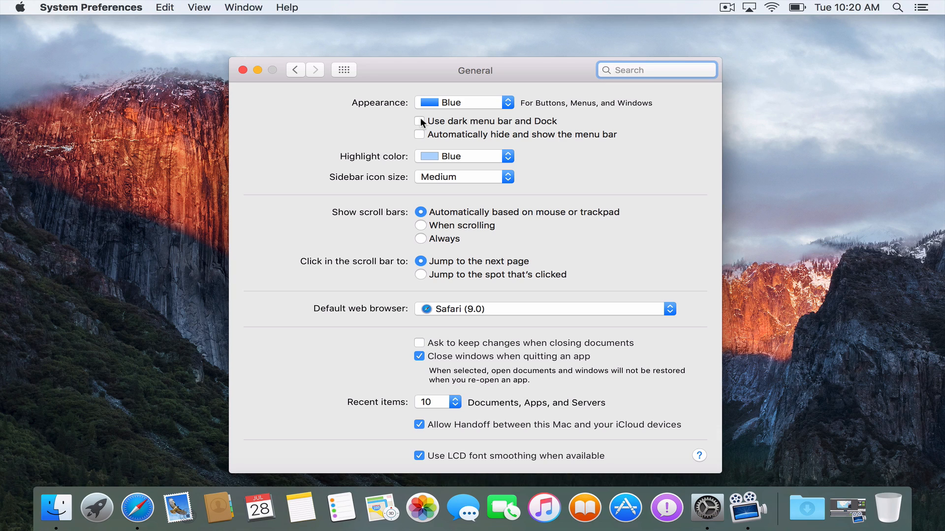
click(419, 121)
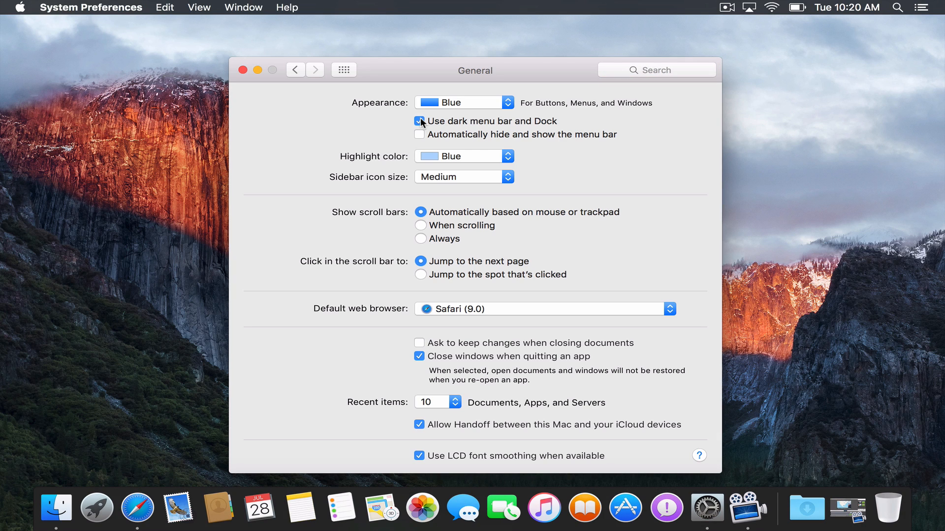
click(419, 121)
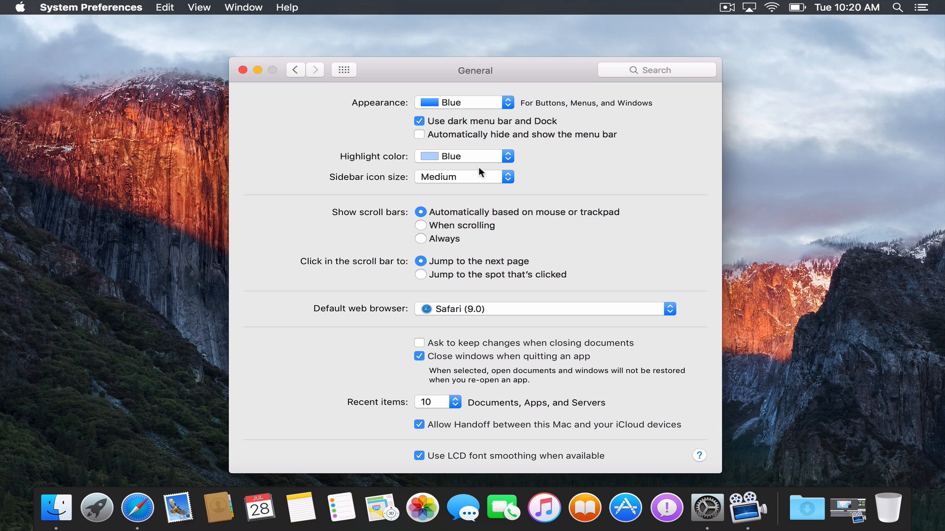
mouse_move(424, 138)
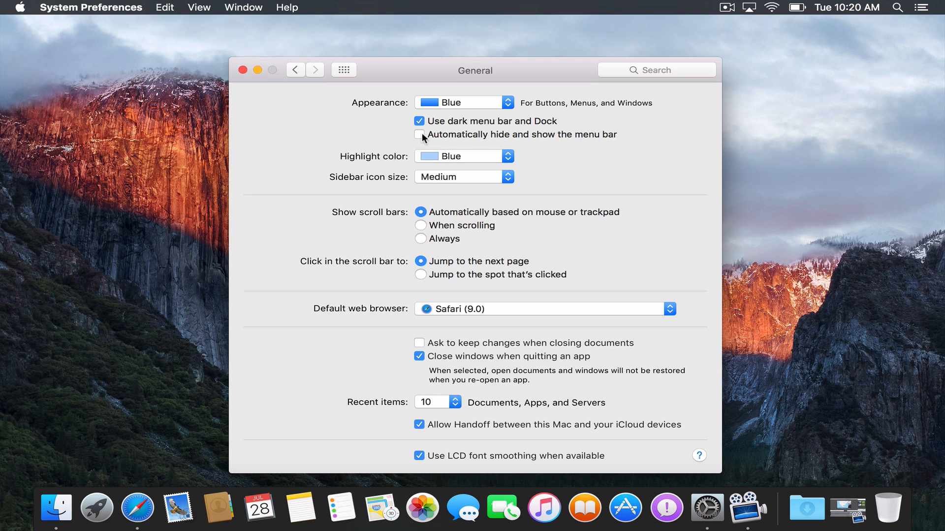
Turn on automatic menu bar hiding and close System Preferences.
click(419, 134)
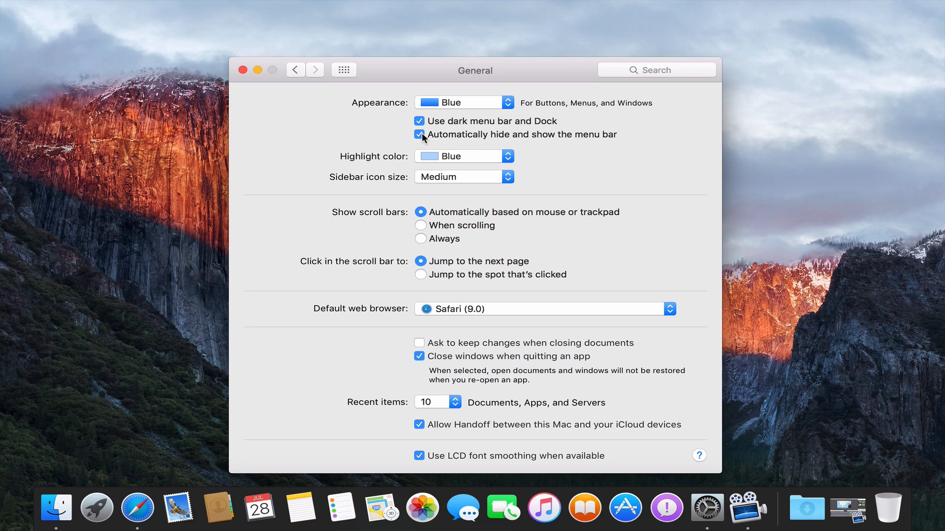
click(420, 135)
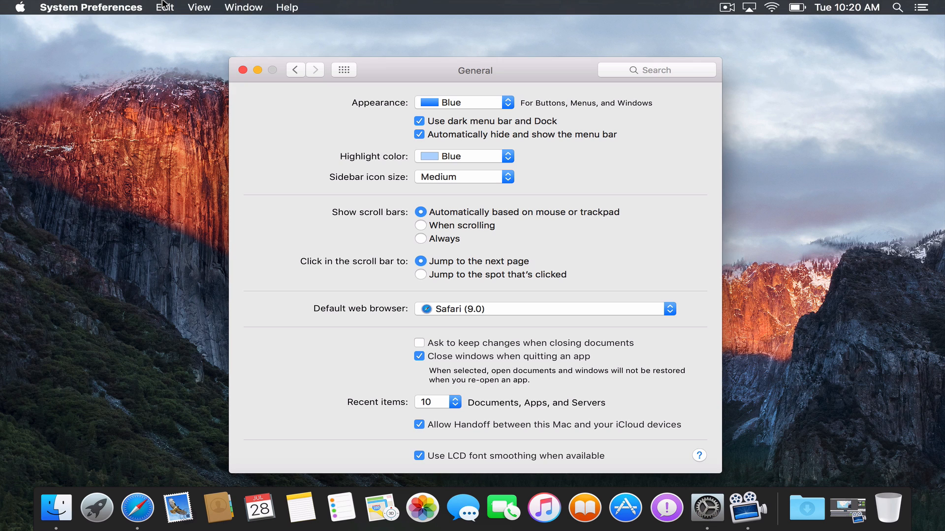
mouse_move(139, 129)
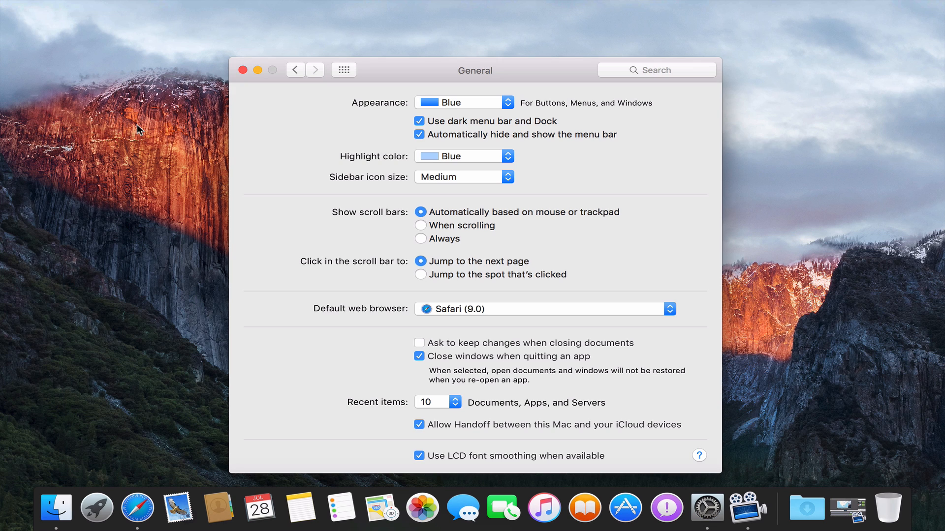
mouse_move(162, 112)
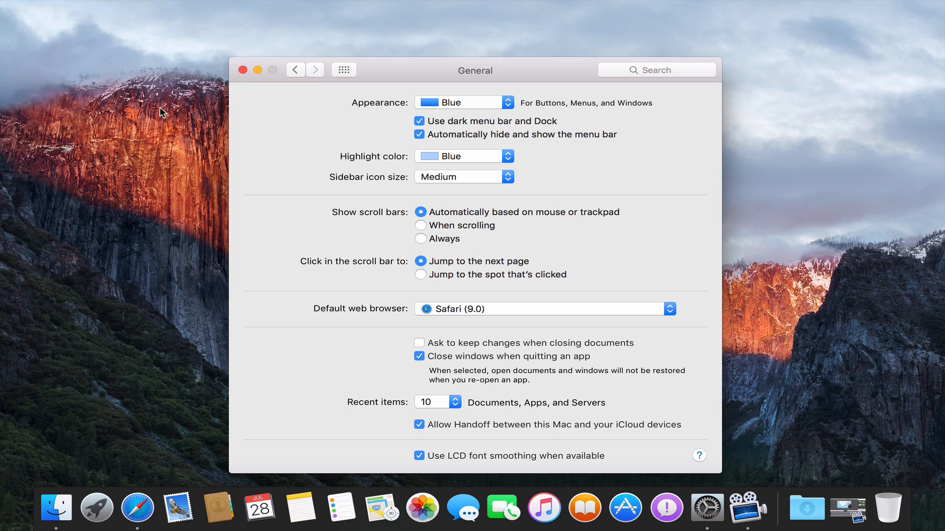
click(243, 70)
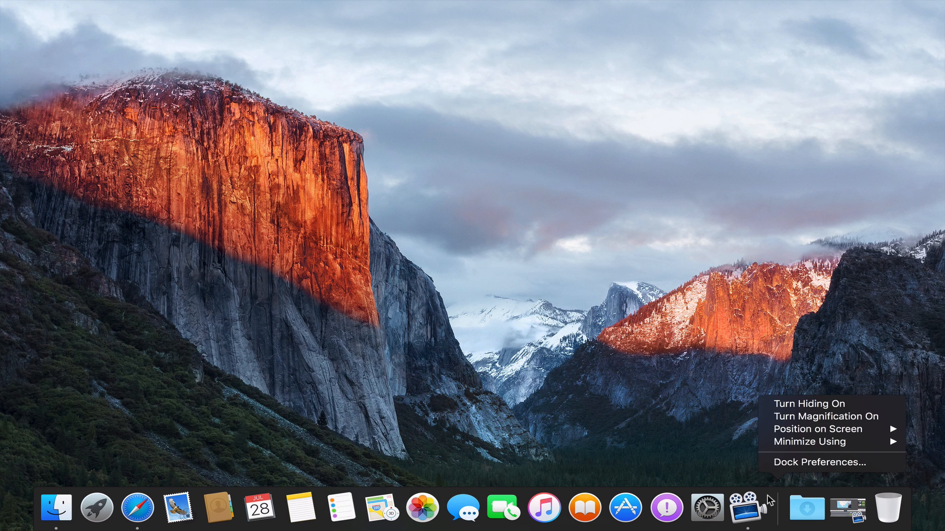
mouse_move(818, 462)
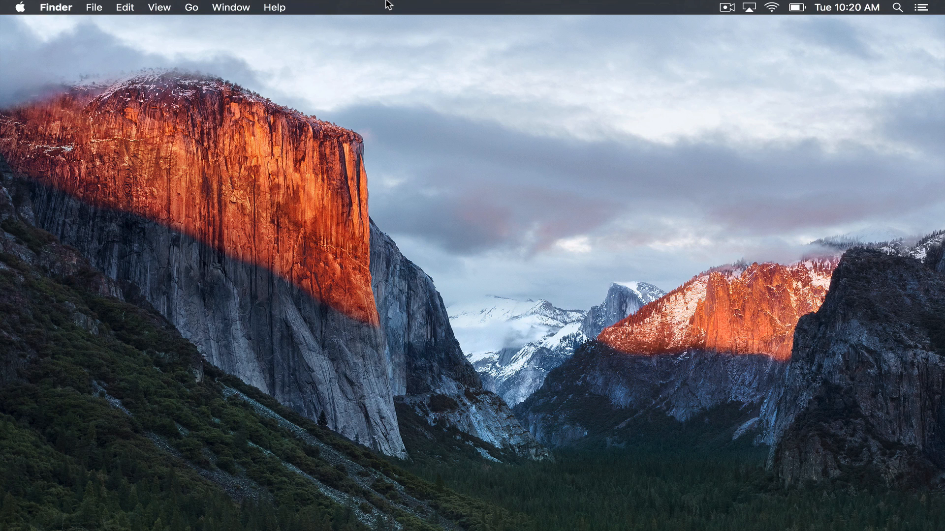
mouse_move(93, 7)
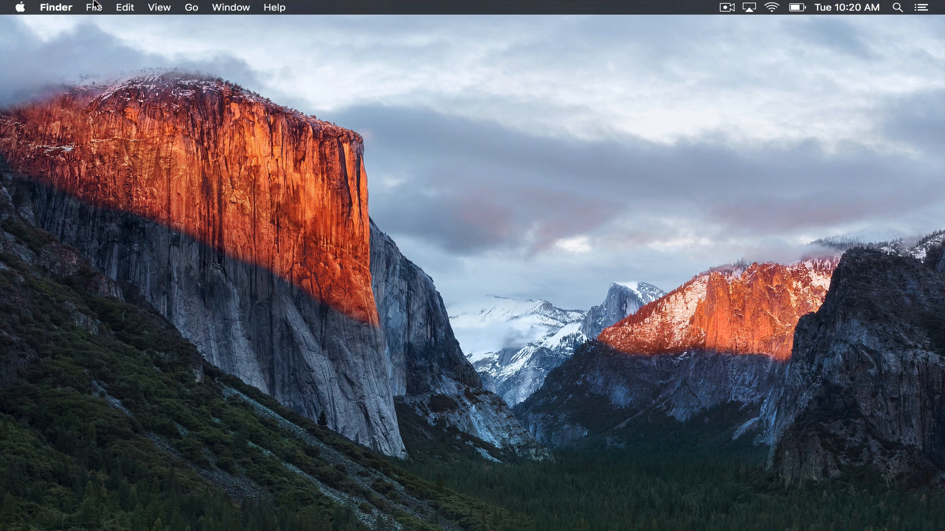
mouse_move(55, 7)
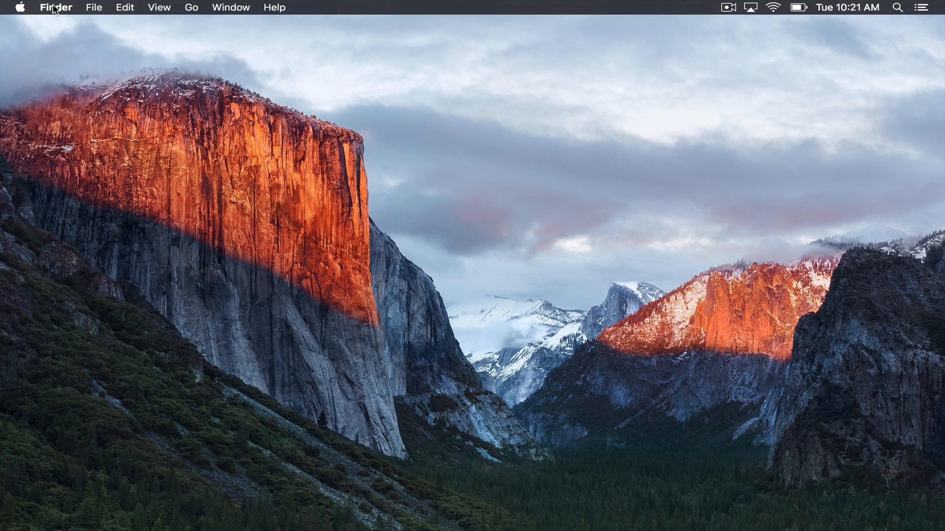
With Dock hiding on, click the menu bar item at the top right.
click(897, 8)
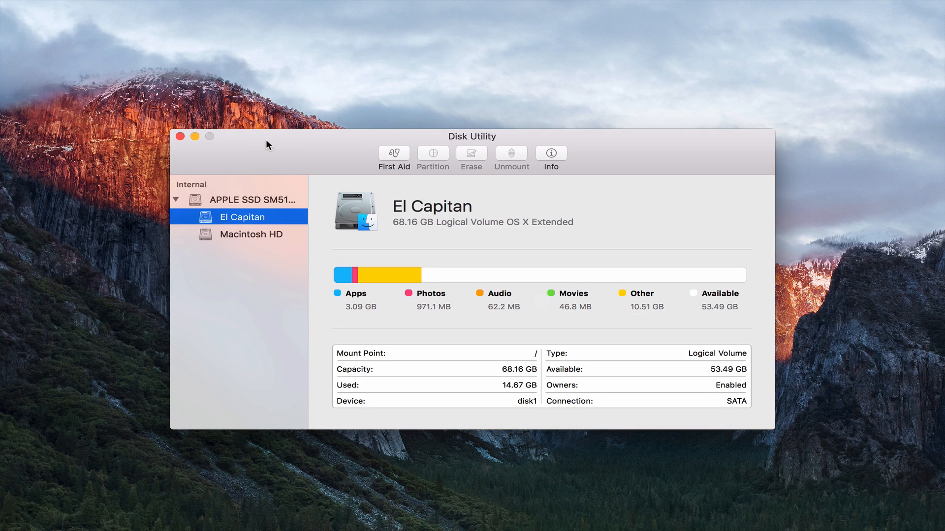
mouse_move(376, 253)
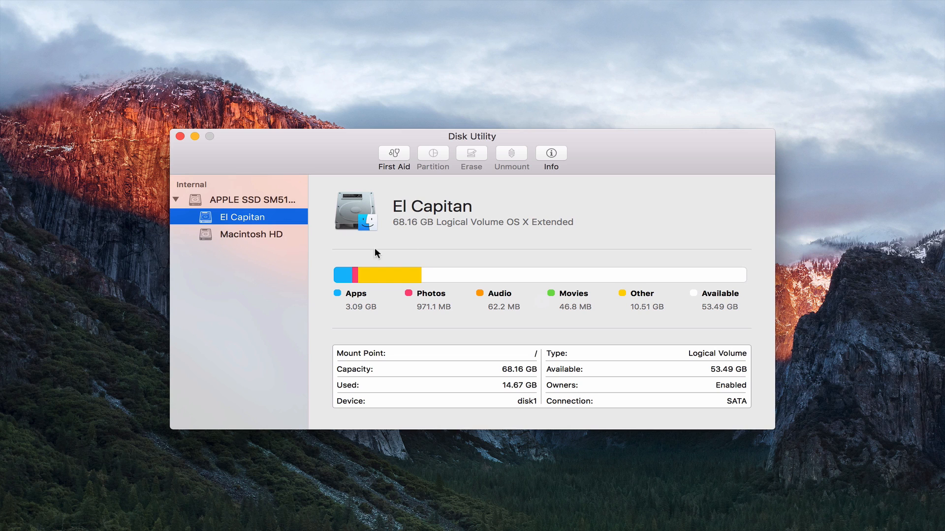
mouse_move(476, 300)
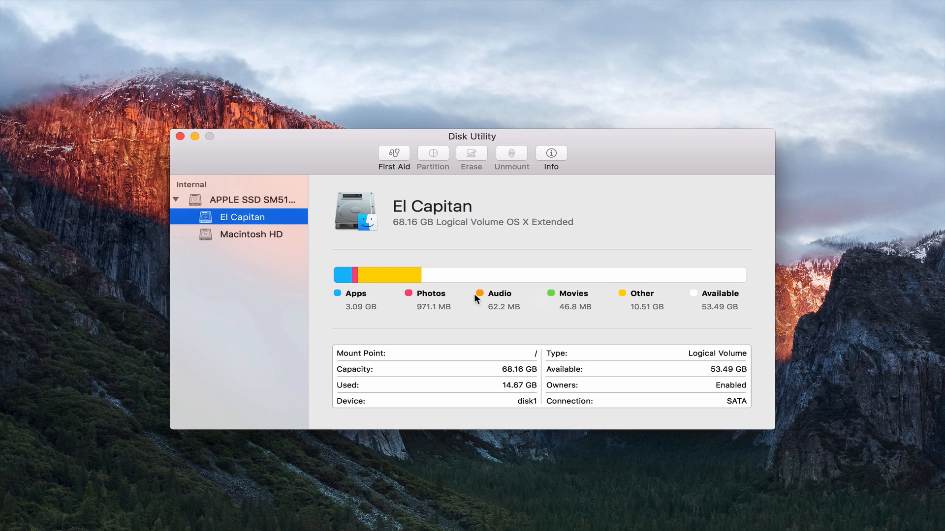
mouse_move(421, 266)
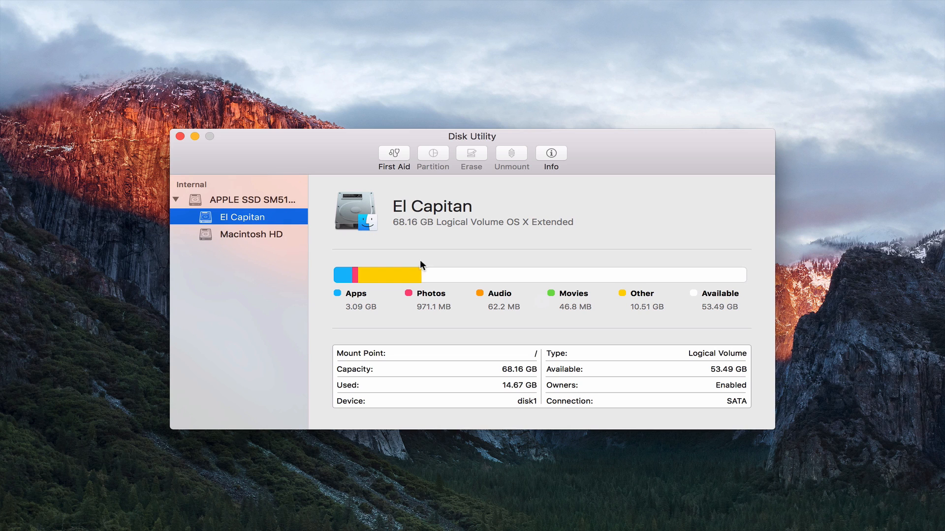
mouse_move(474, 348)
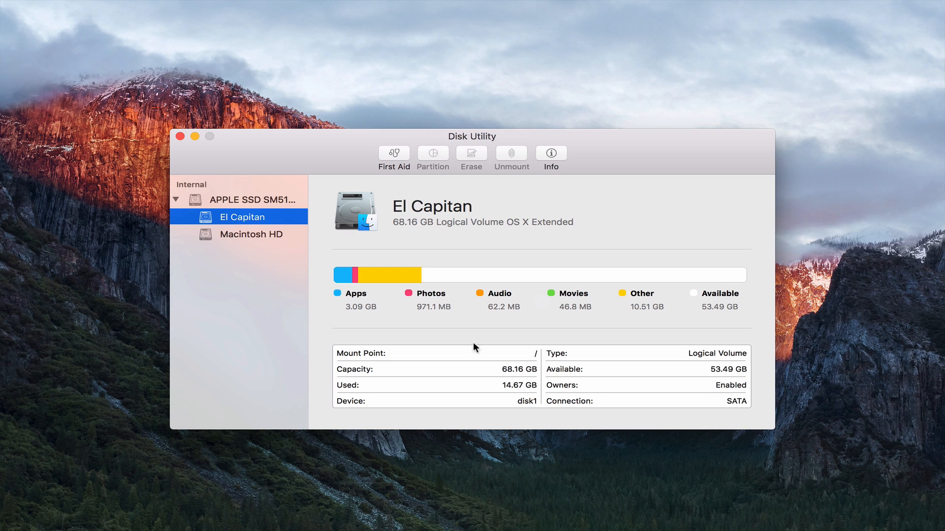
mouse_move(386, 284)
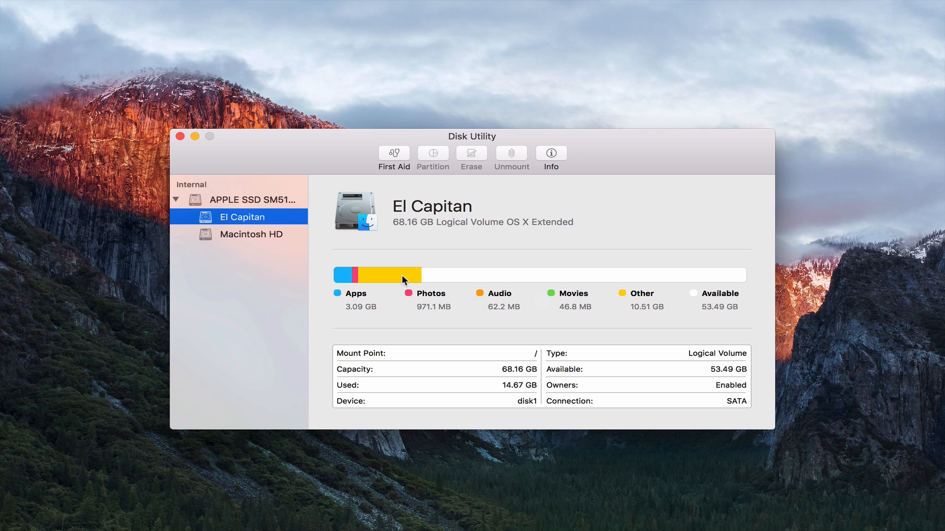
mouse_move(262, 218)
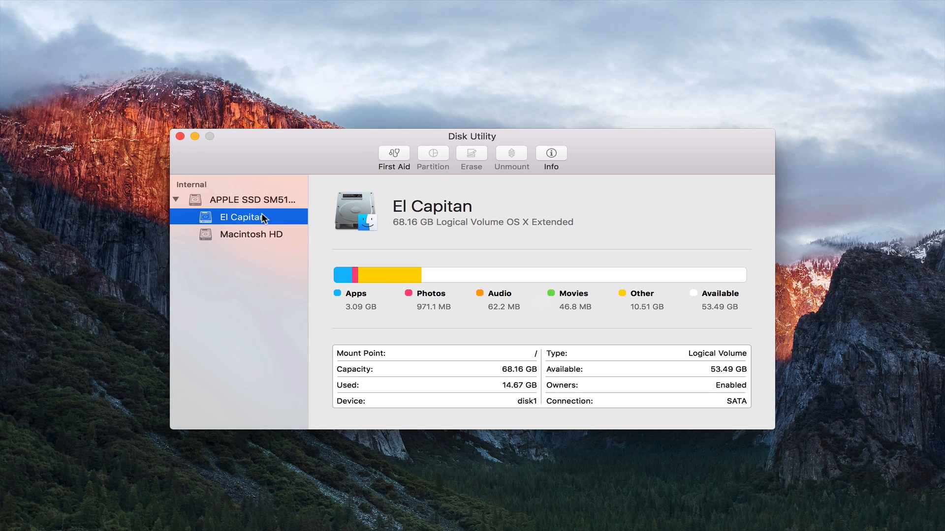
Select the 500.28 GB APPLE SSD SM512E Media disk in Disk Utility's sidebar.
click(253, 199)
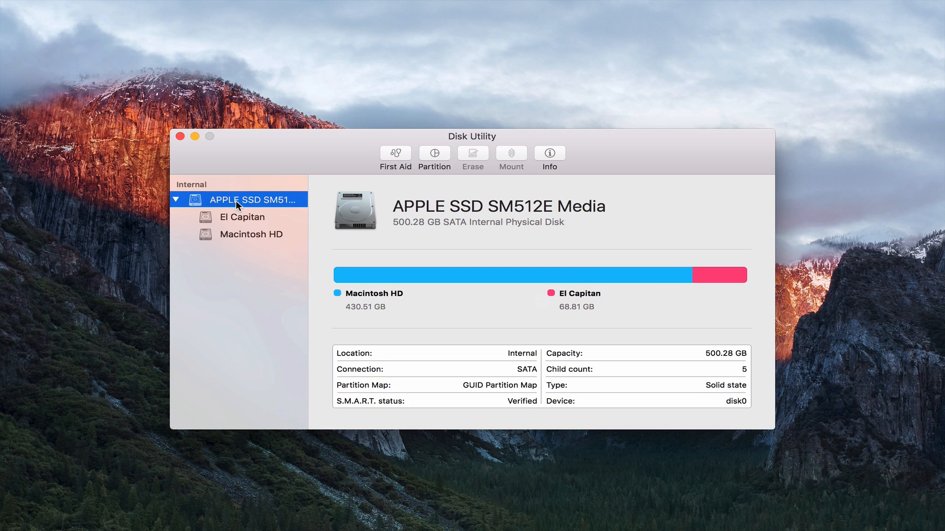
mouse_move(426, 277)
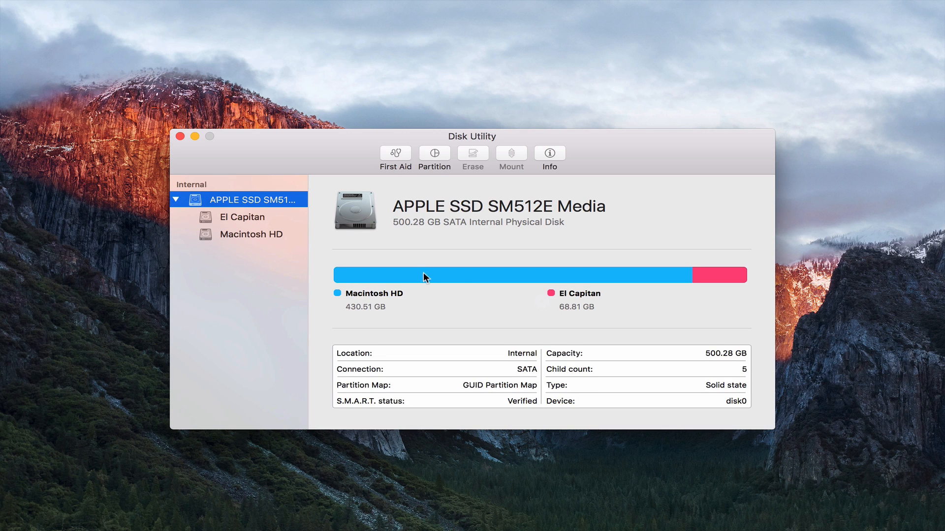
mouse_move(566, 295)
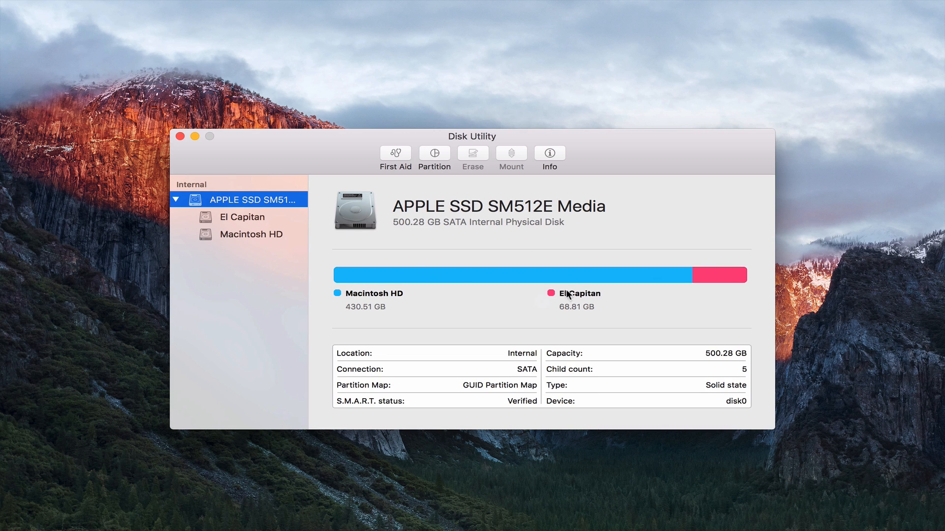
mouse_move(395, 156)
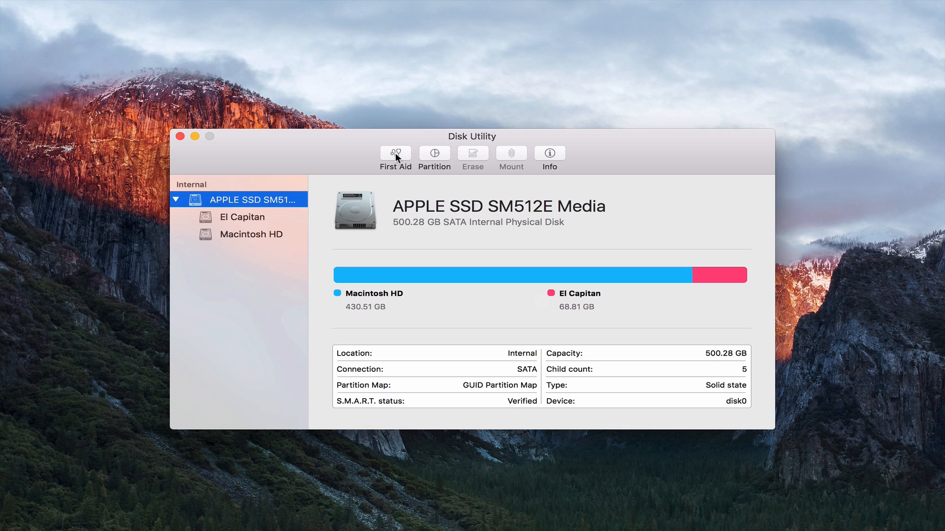
click(395, 154)
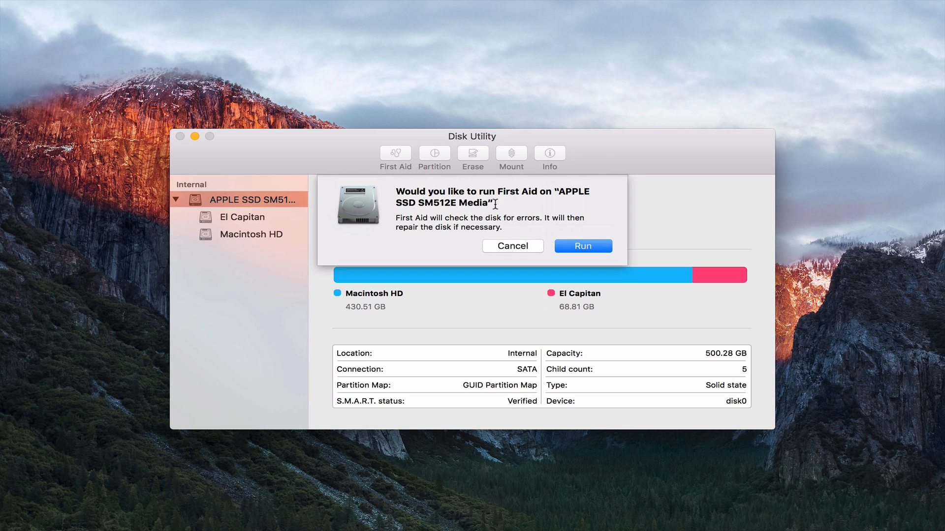
mouse_move(512, 251)
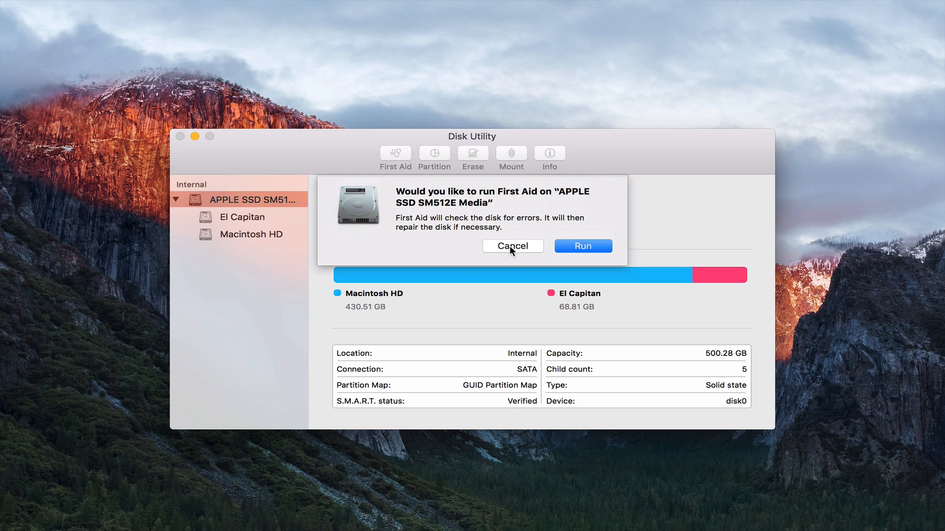
click(512, 246)
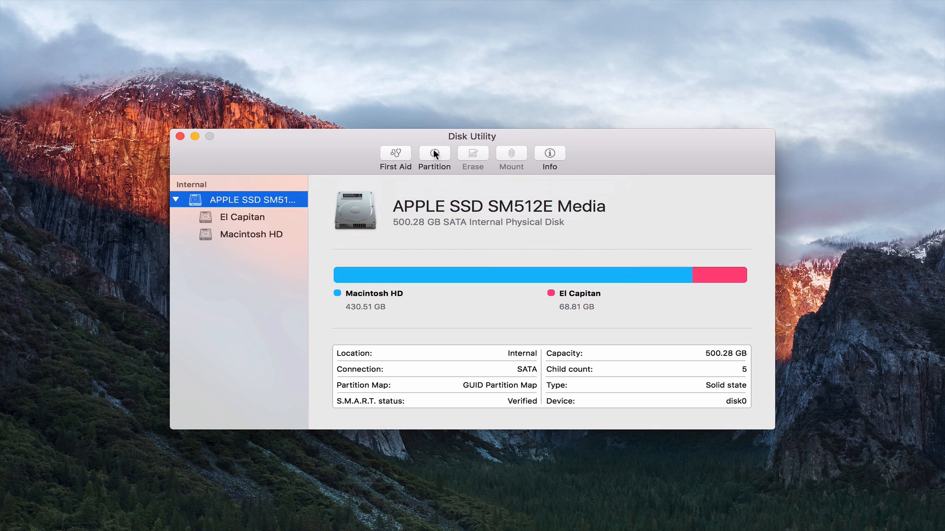
Draft a 133 GB Untitled partition on the SSD, then cancel, leaving the disk unchanged.
click(433, 157)
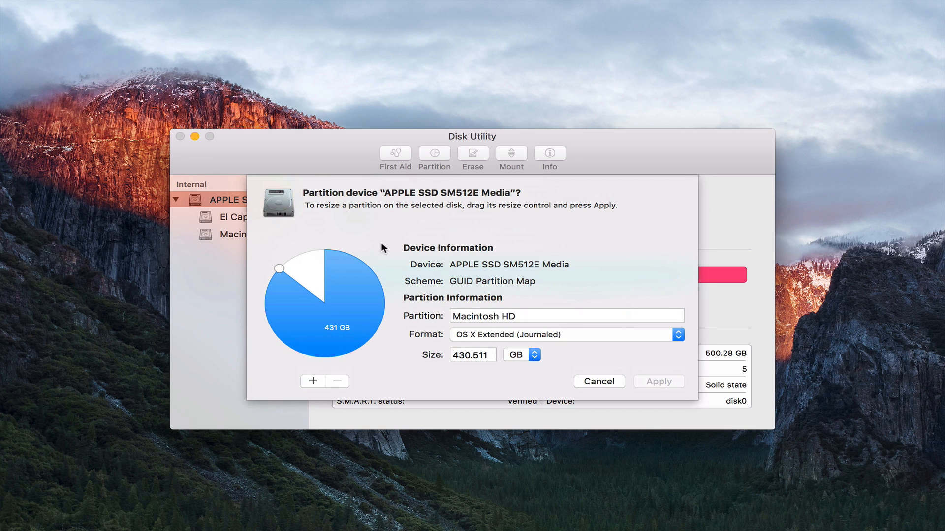
mouse_move(279, 271)
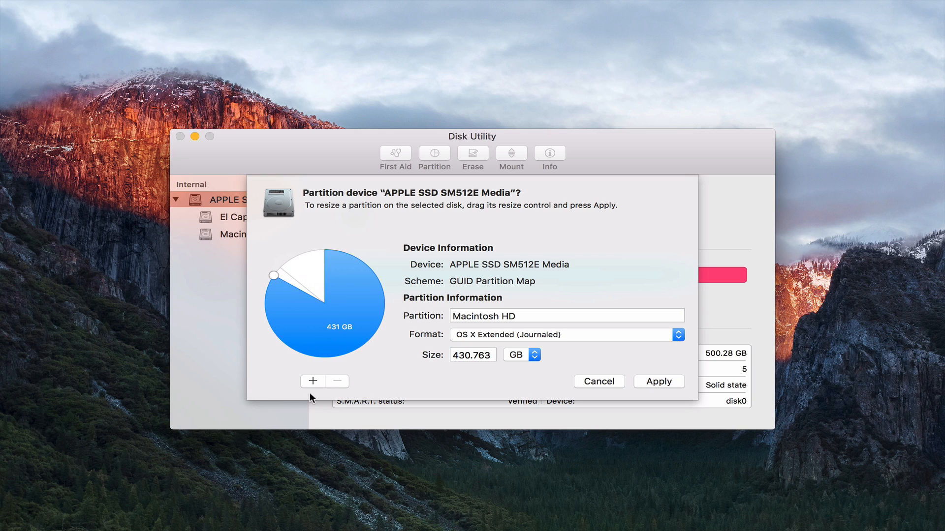
mouse_move(510, 234)
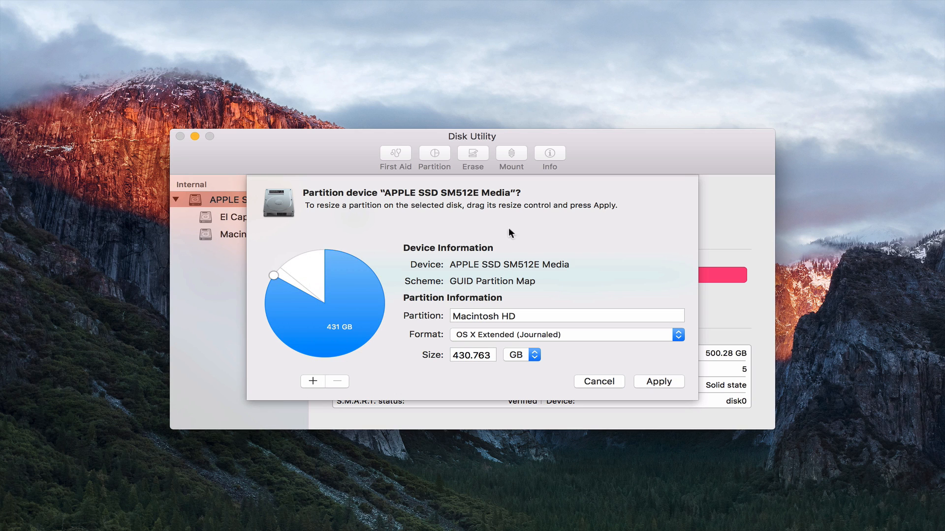
mouse_move(640, 356)
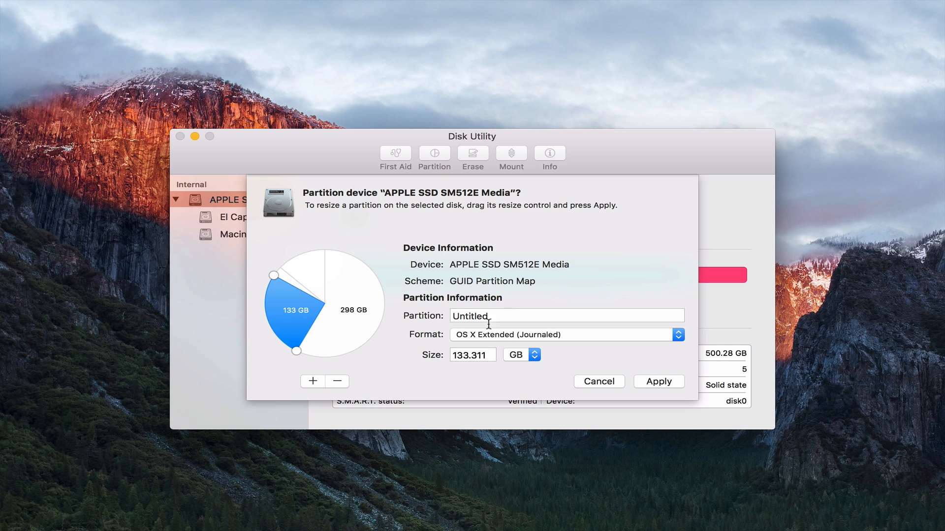
mouse_move(587, 369)
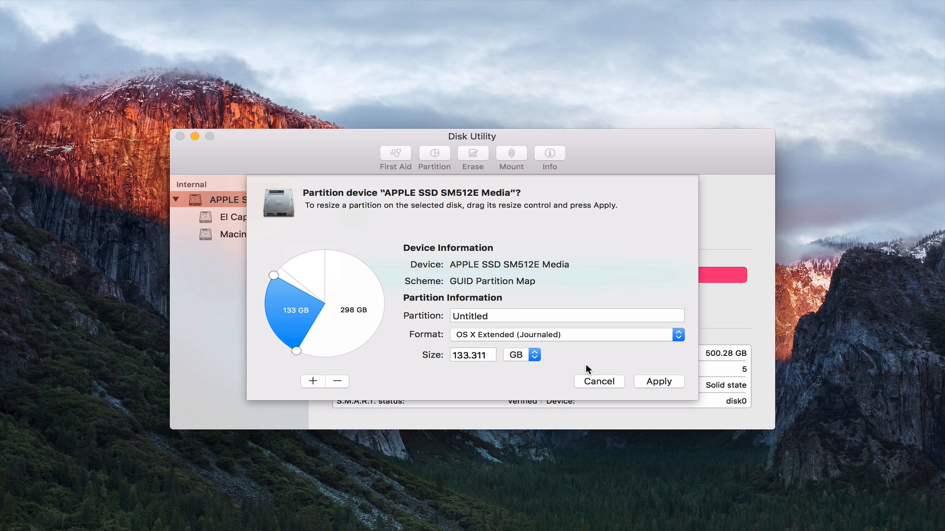
click(598, 381)
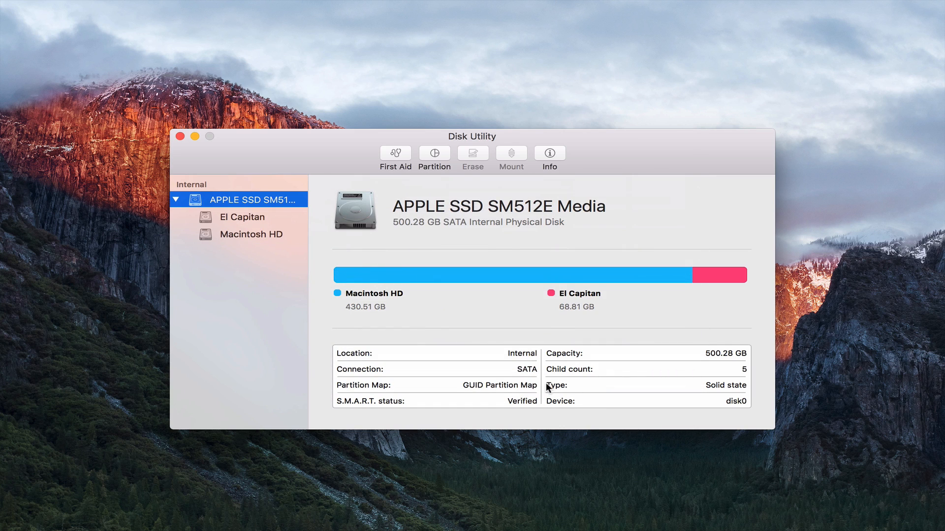
mouse_move(485, 159)
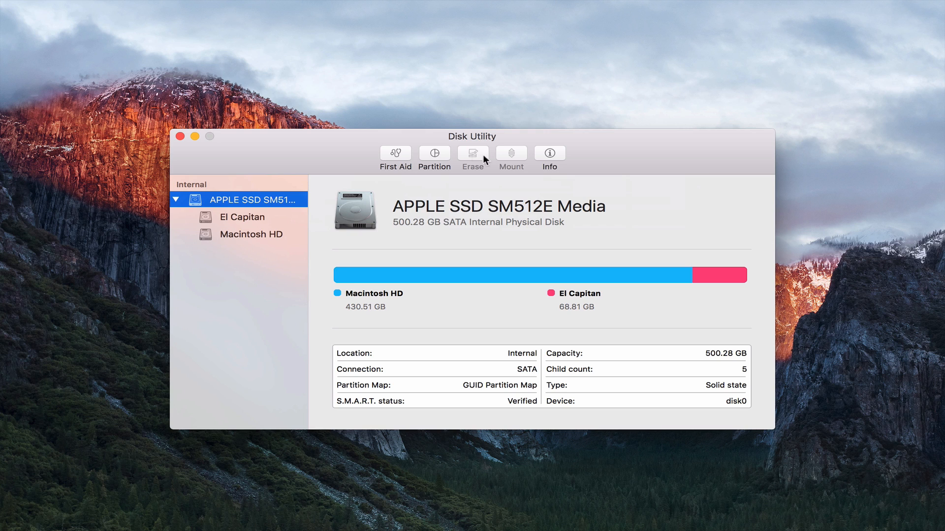
View the SSD's Info window, dismiss it, and quit Disk Utility.
click(549, 155)
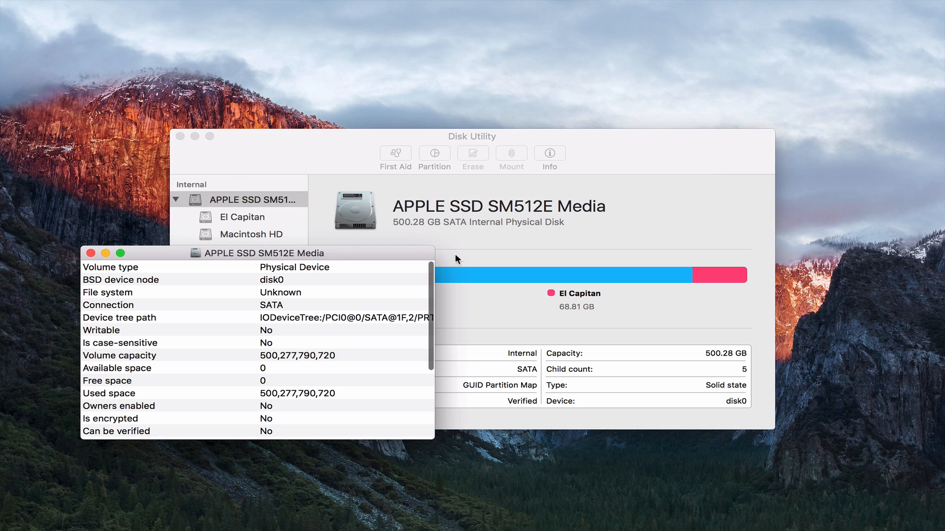
mouse_move(170, 296)
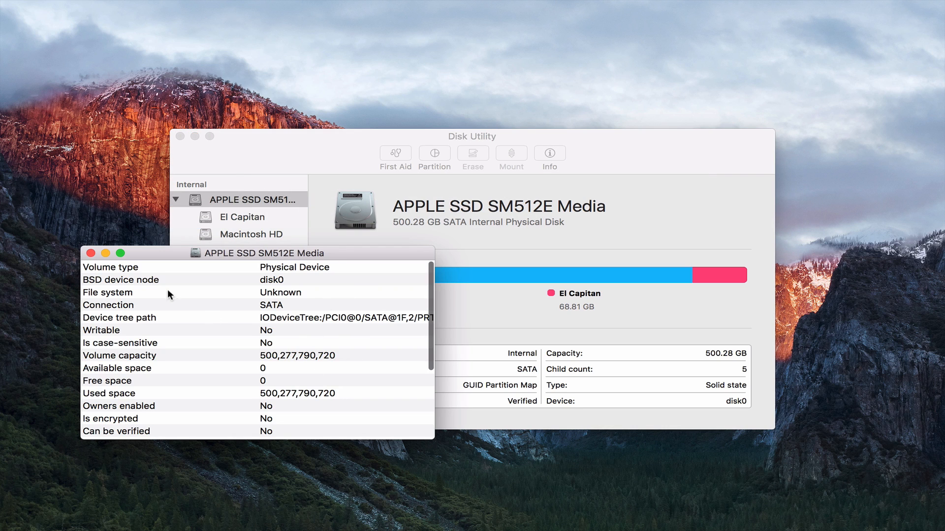
click(92, 253)
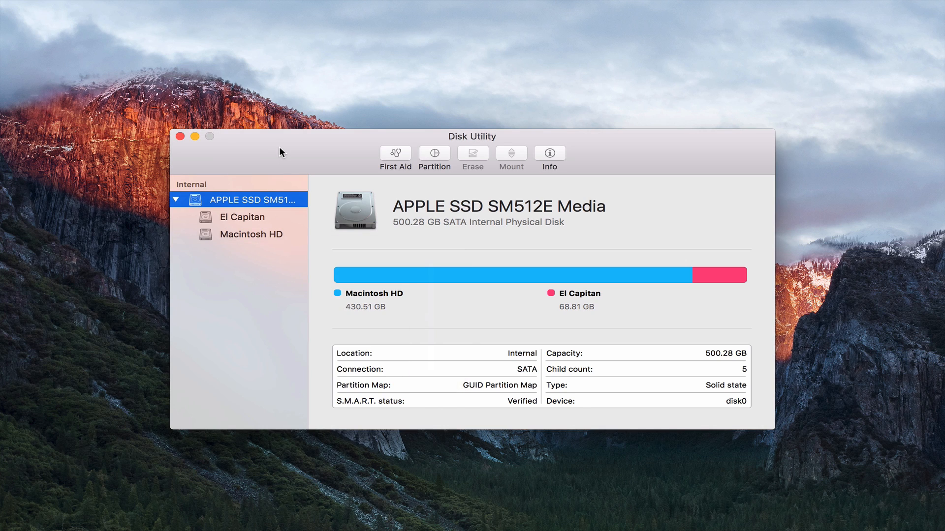
mouse_move(244, 155)
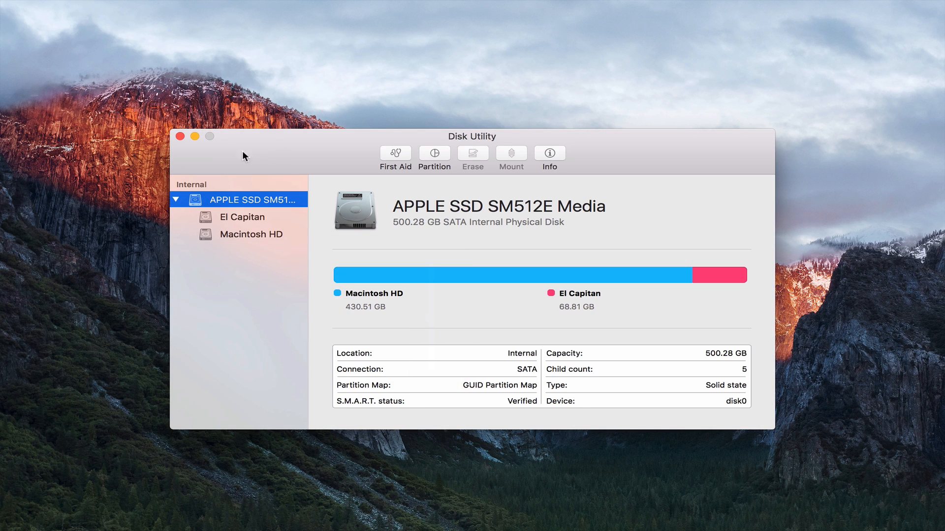
mouse_move(180, 139)
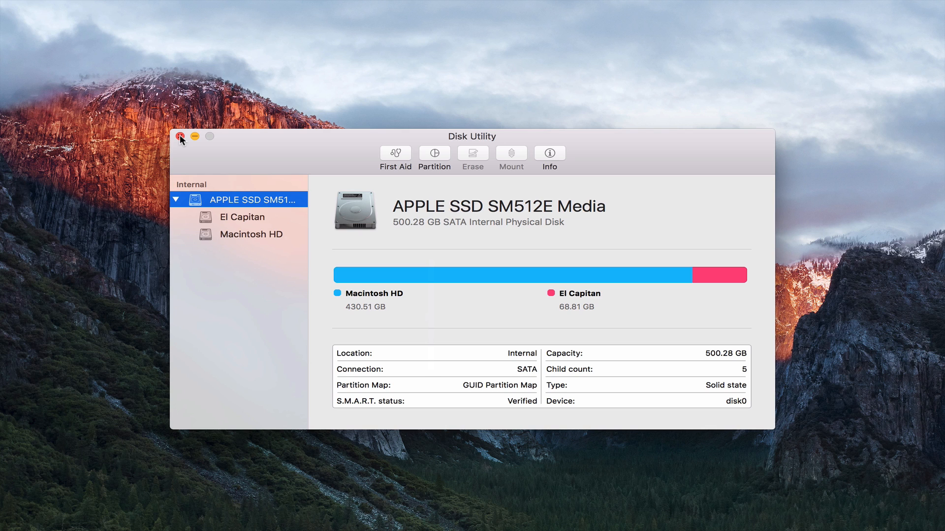
click(180, 136)
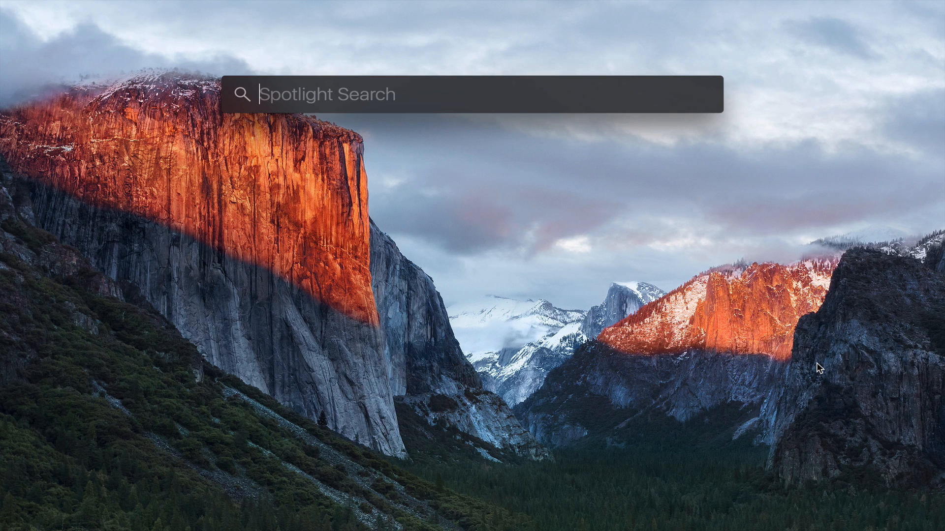
Search Spotlight for 'weather in Cupertino, CA' to see the sunny 86° forecast.
text(weather in cup)
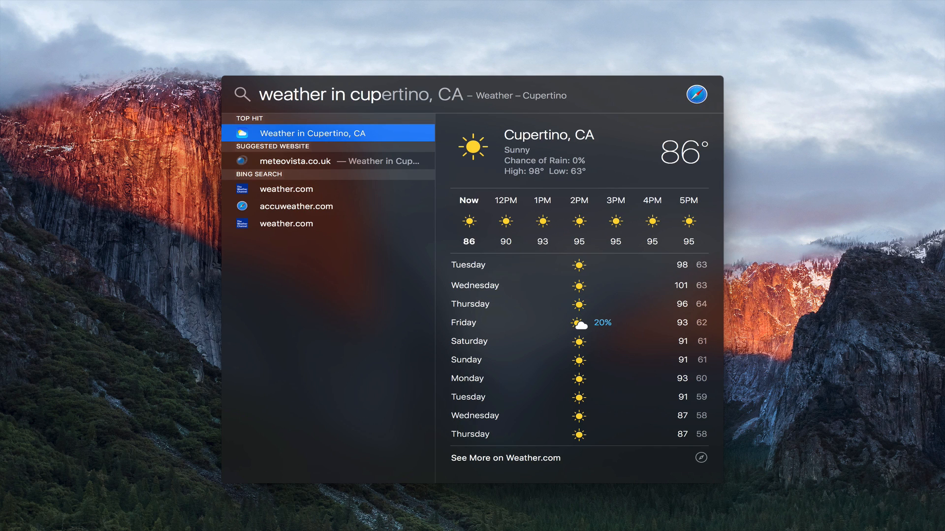
mouse_move(665, 319)
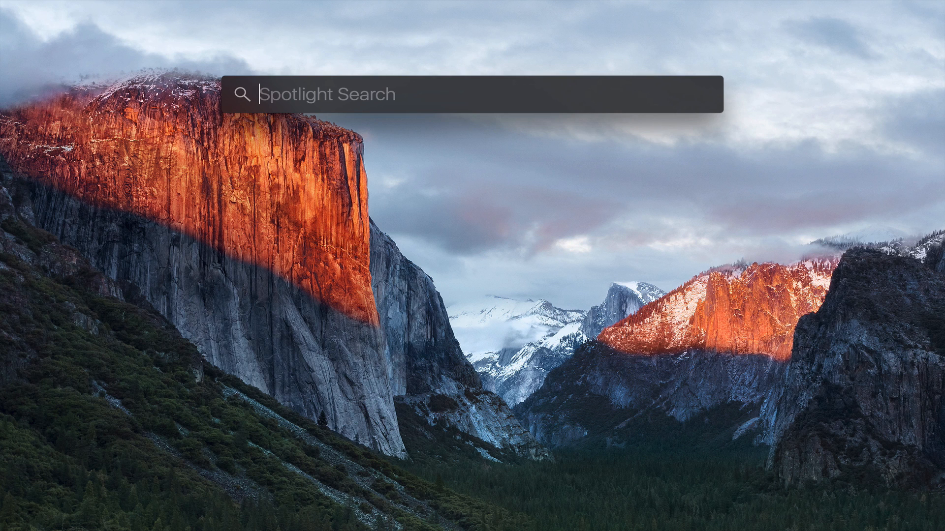
Search Spotlight for 'appl stock' to see the APPL quote, then select the query to clear it.
text(appl stock)
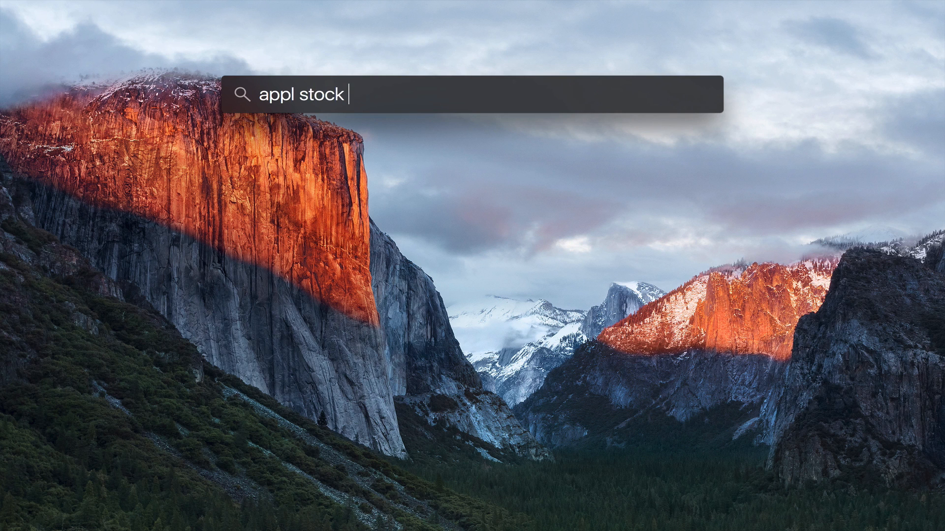
text(quote)
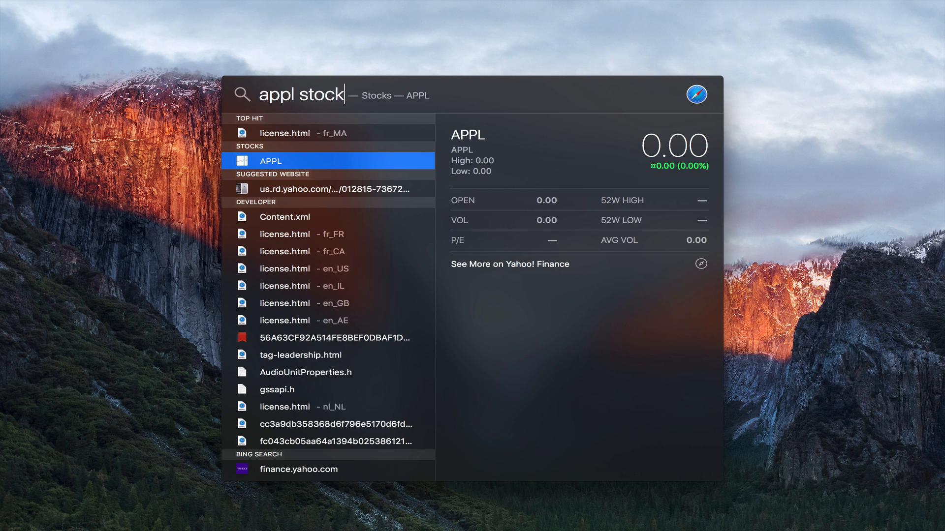
key(cmd+a)
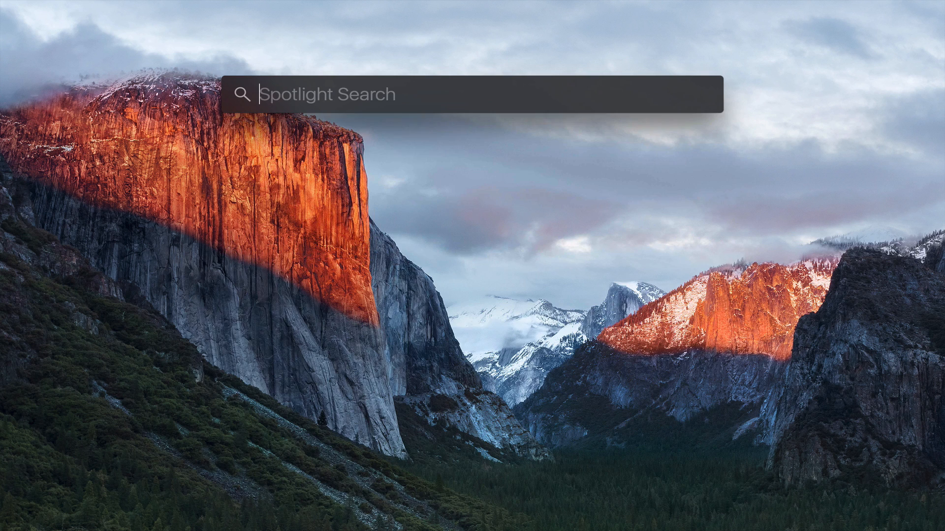
Search 'chicago cubs' and scroll the Rockies @ Cubs 8–9 score and schedule.
text(chic)
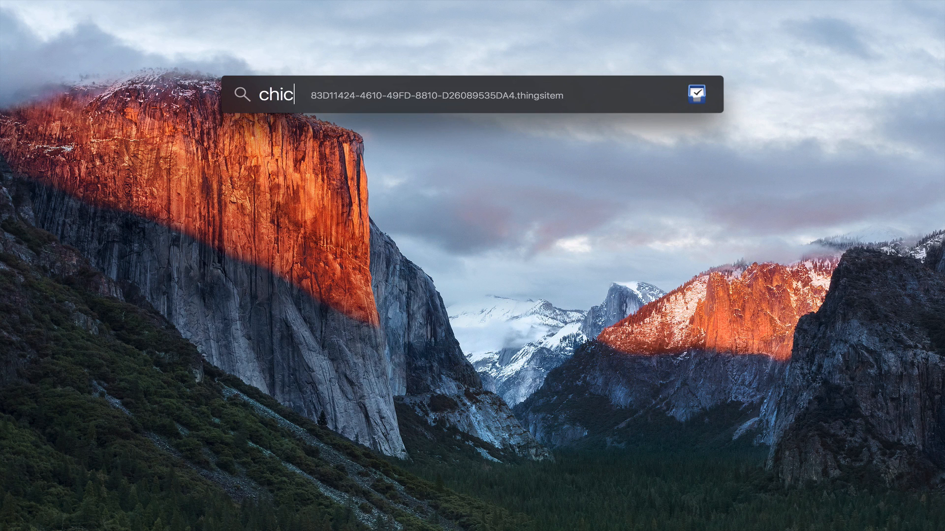
text(ago cubs)
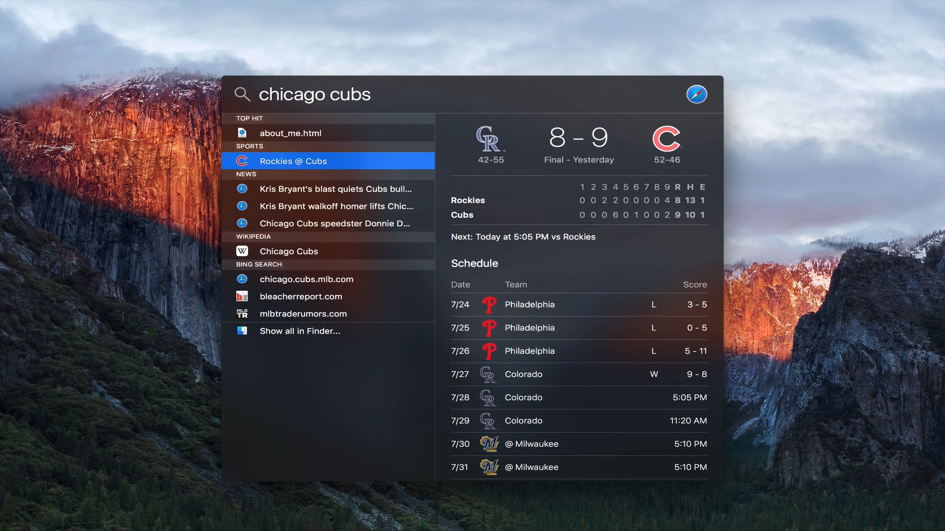
scroll(down, 3)
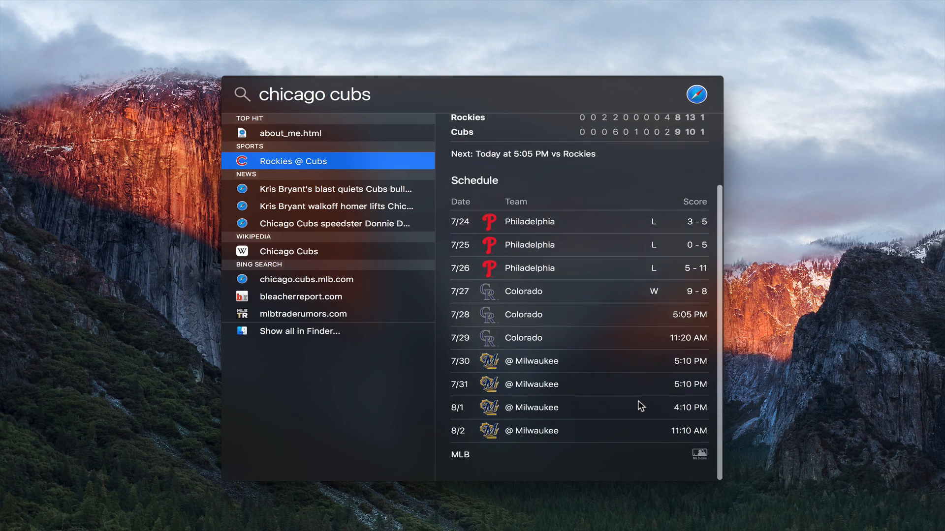
scroll(up, 3)
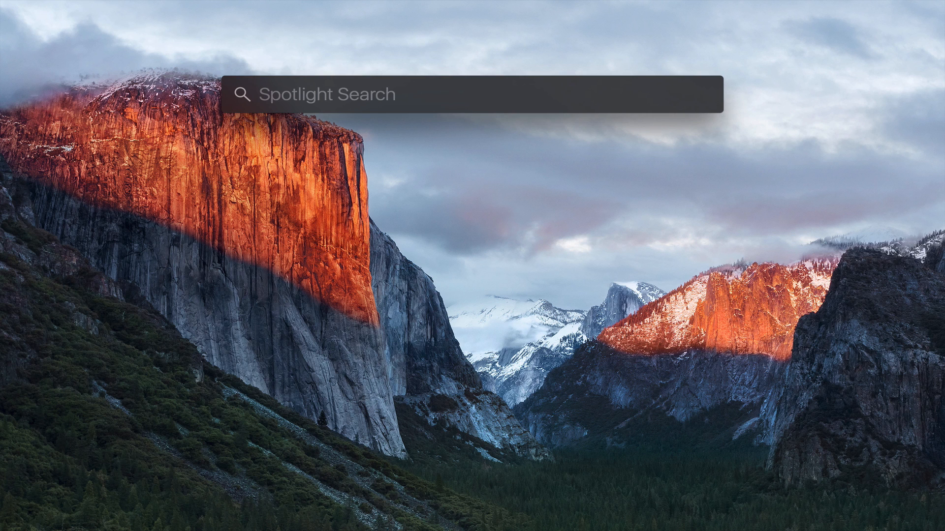
Search 'yosemite server video' and preview 'OS X Yosemite Server Part 1: Server Upgrade'.
text(yo)
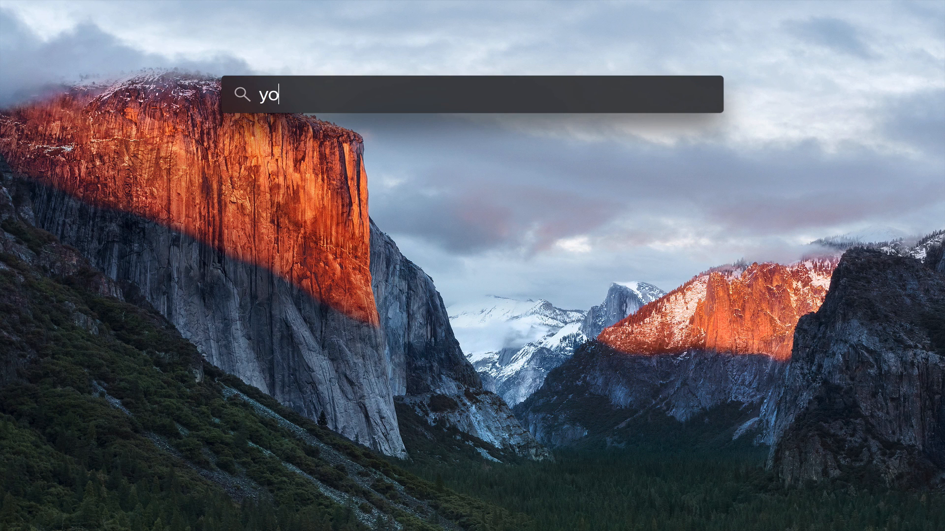
text(semite server)
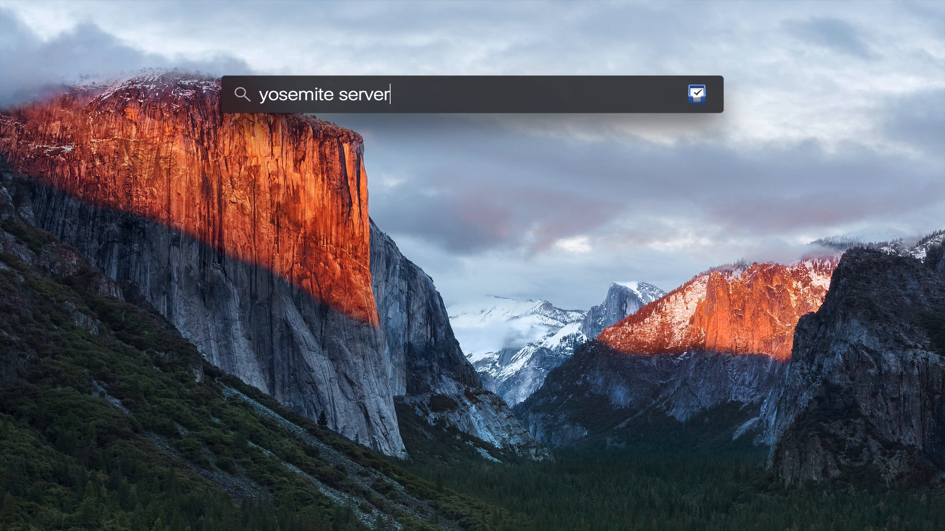
text(video)
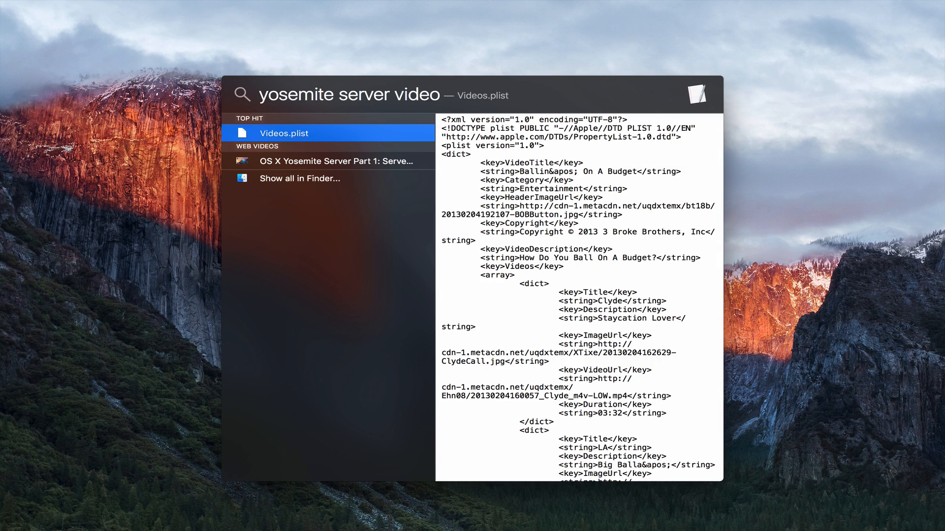
click(337, 161)
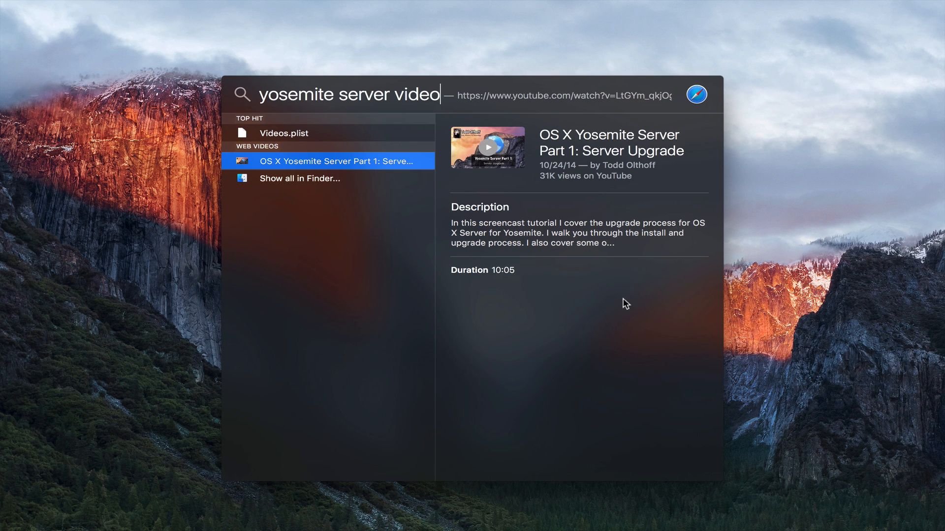
mouse_move(586, 147)
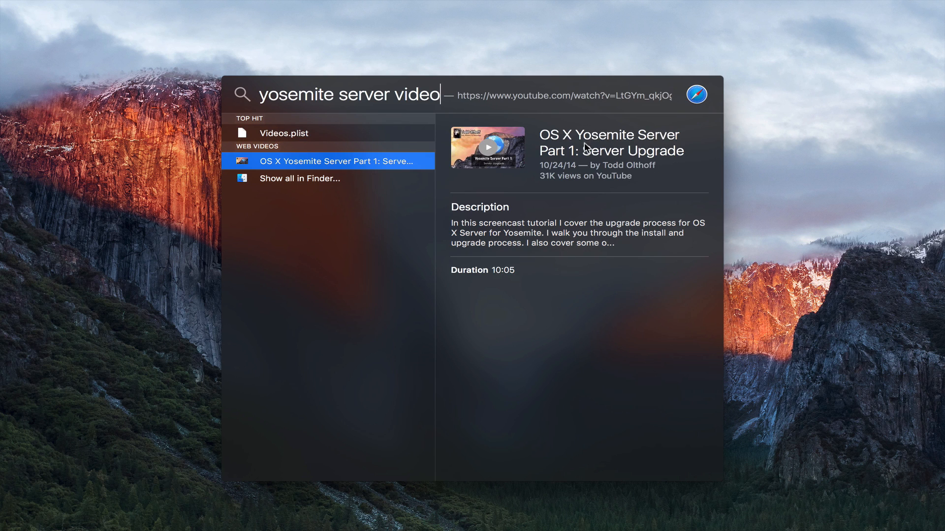
mouse_move(565, 238)
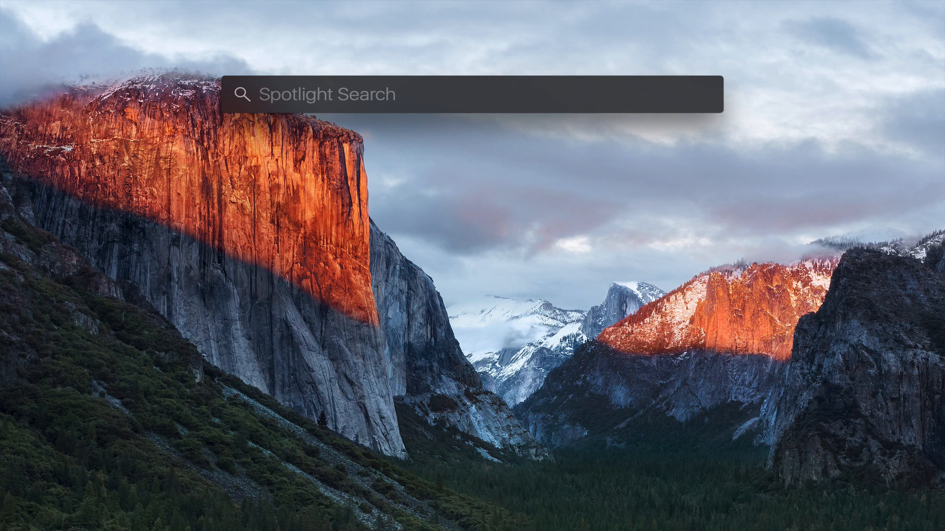
Type 'documents I viewed today' into Spotlight, listing Books.plist as top hit.
text(documents)
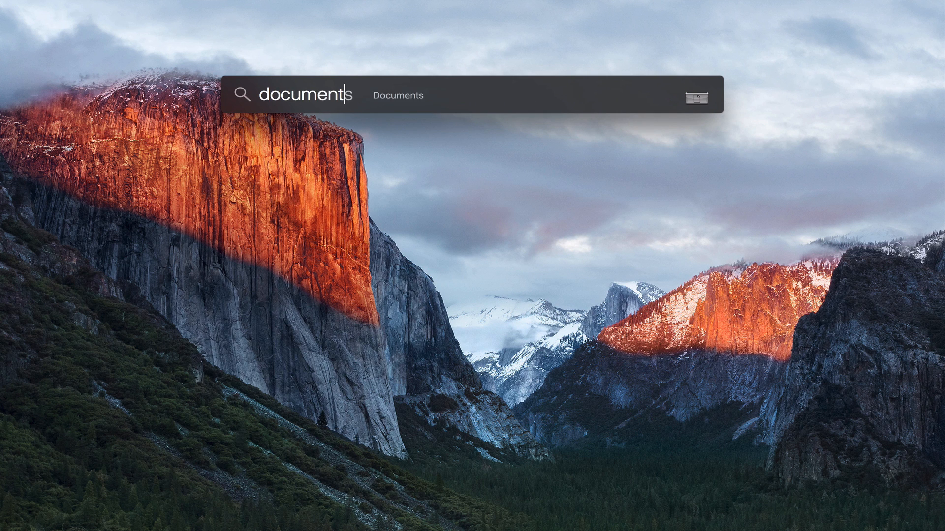
text(| viewed today)
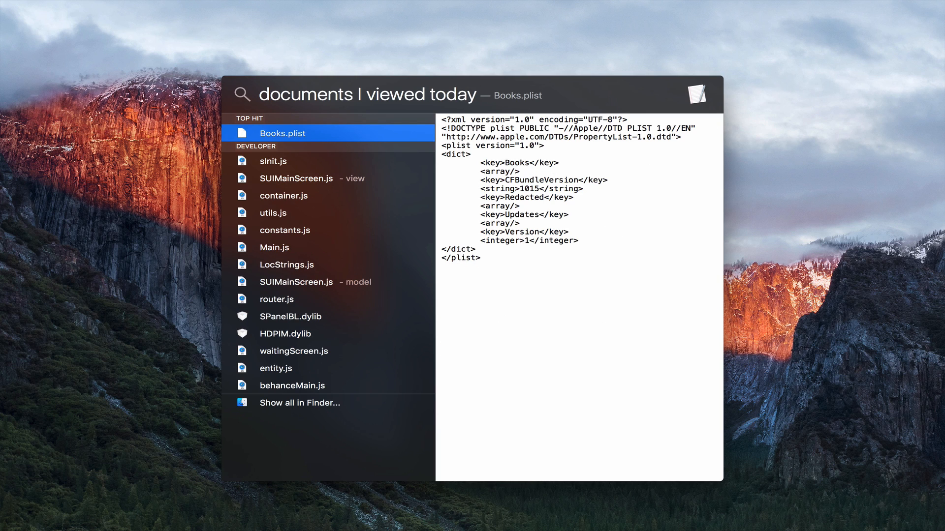
mouse_move(340, 155)
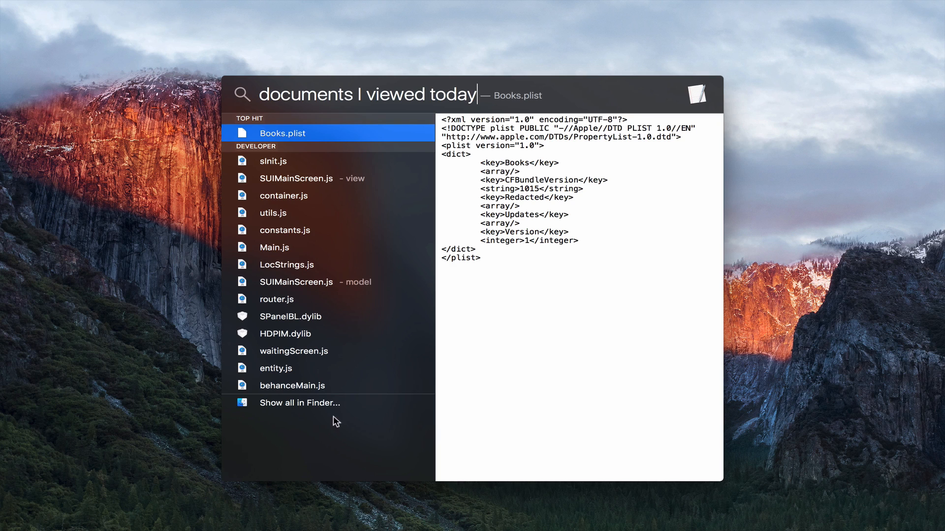
mouse_move(351, 347)
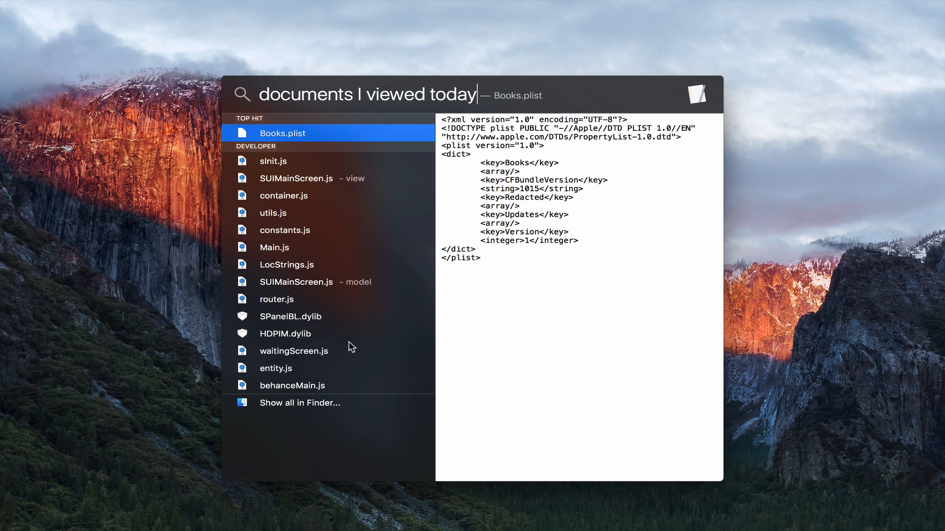
mouse_move(335, 198)
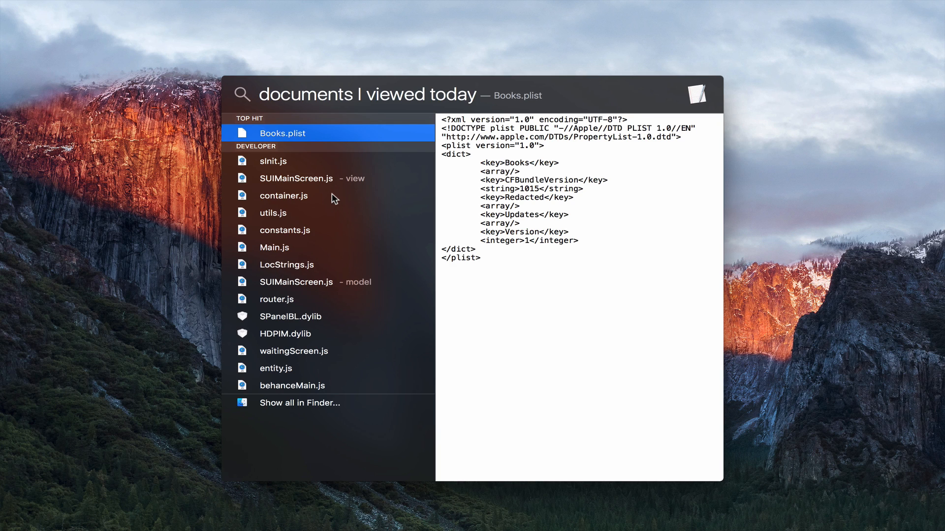